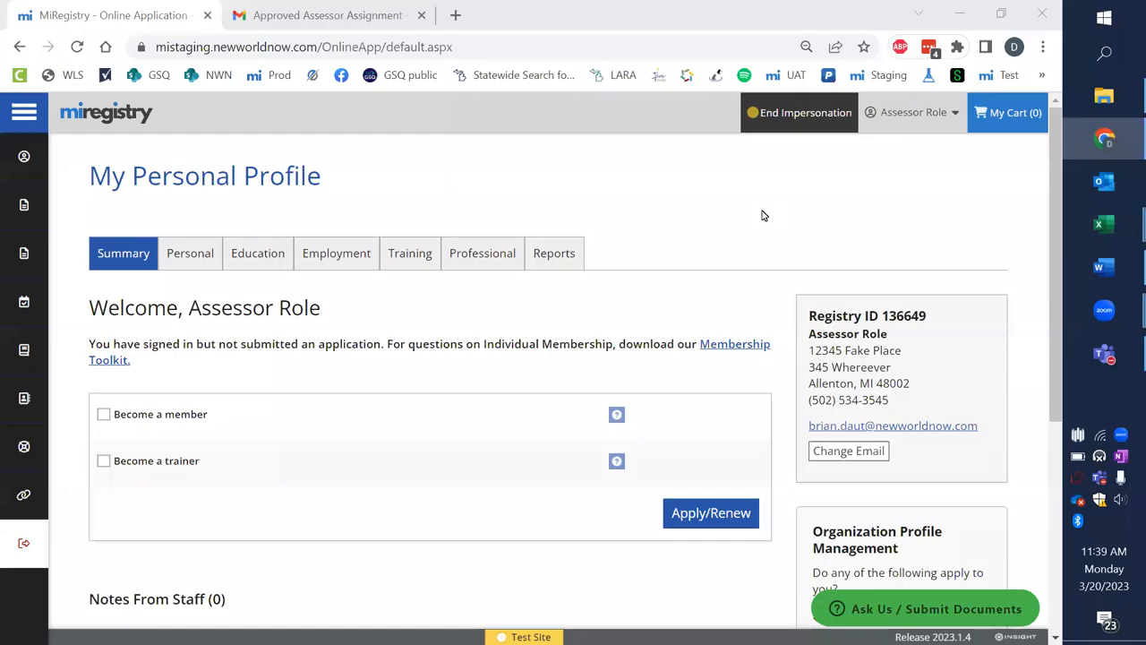
pyautogui.moveTo(757, 220)
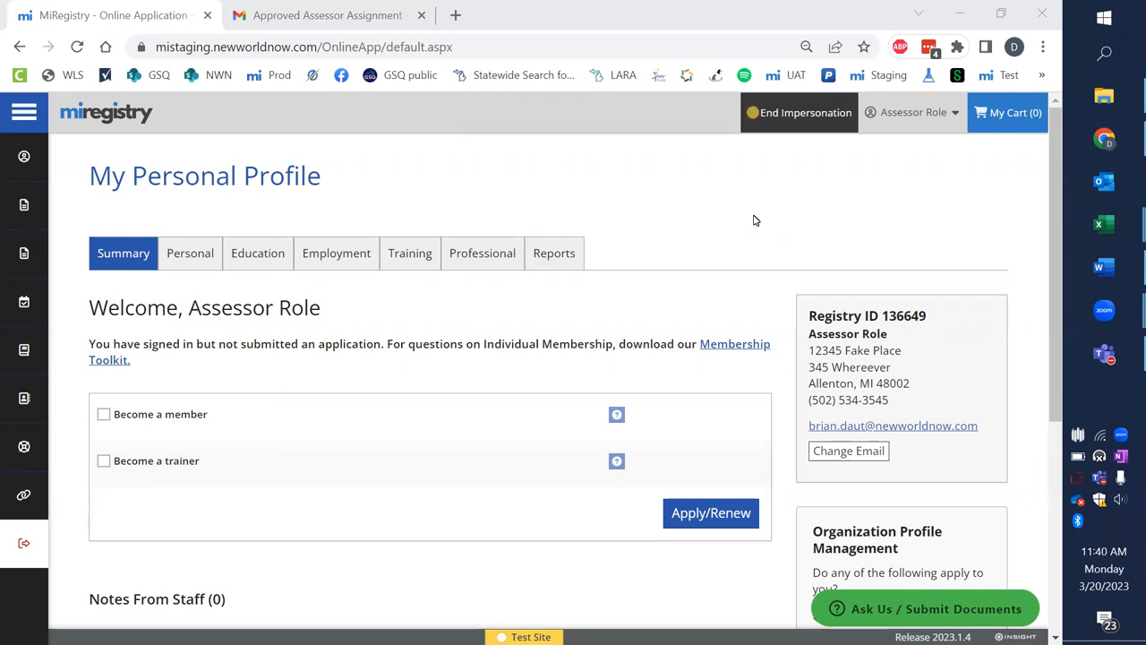
pyautogui.moveTo(914, 112)
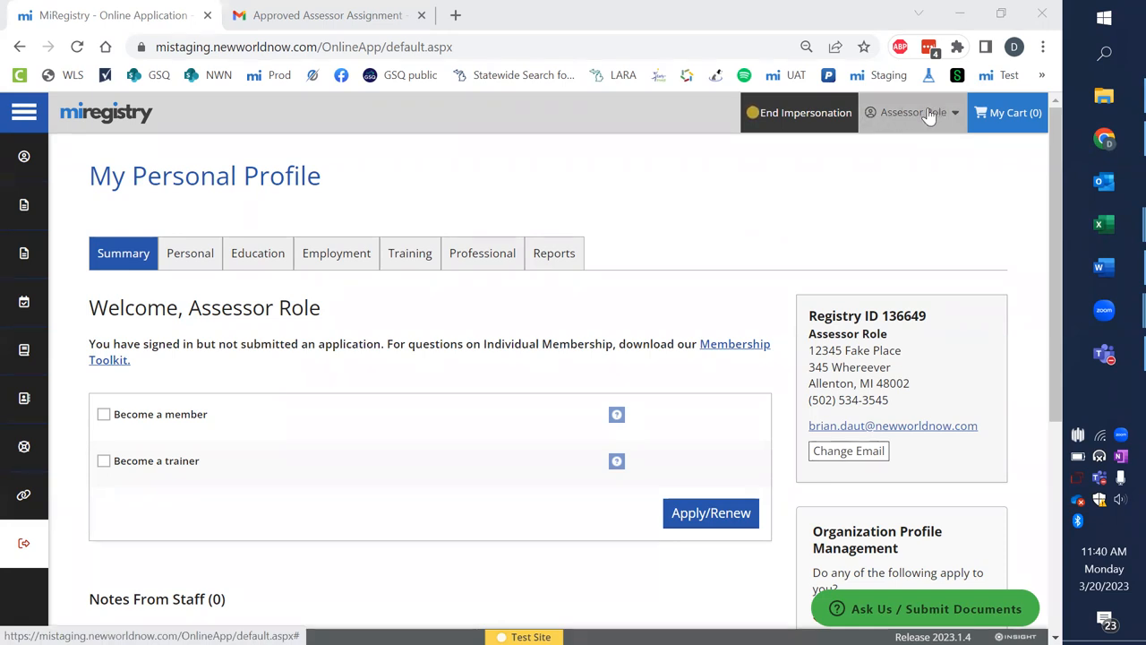
pyautogui.moveTo(452, 175)
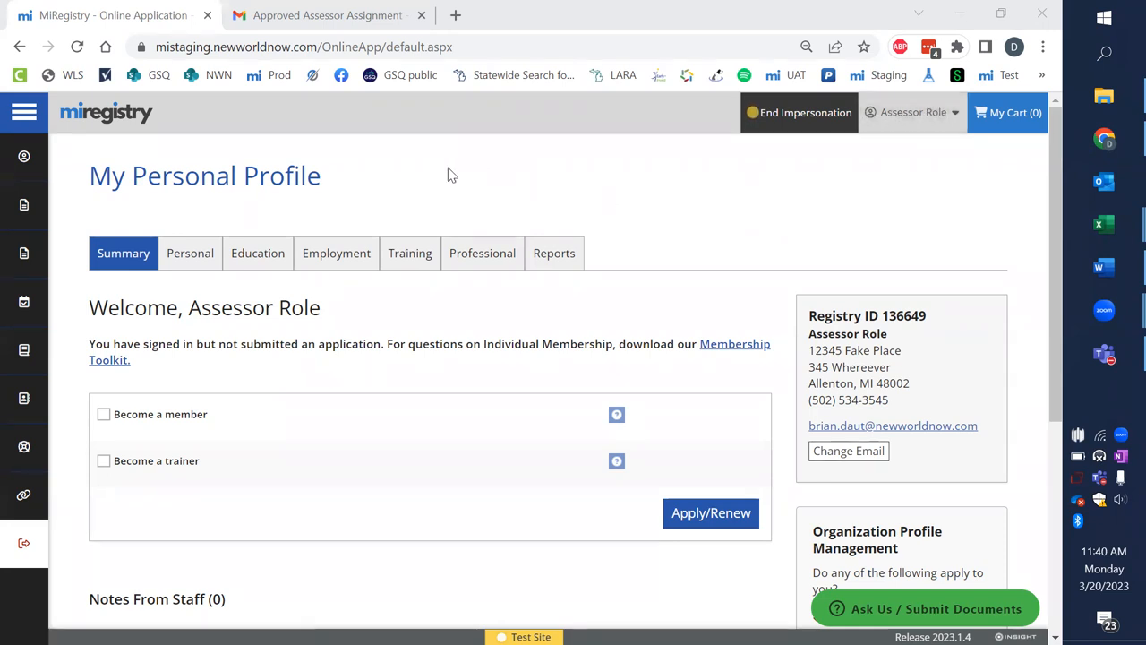
pyautogui.moveTo(502, 123)
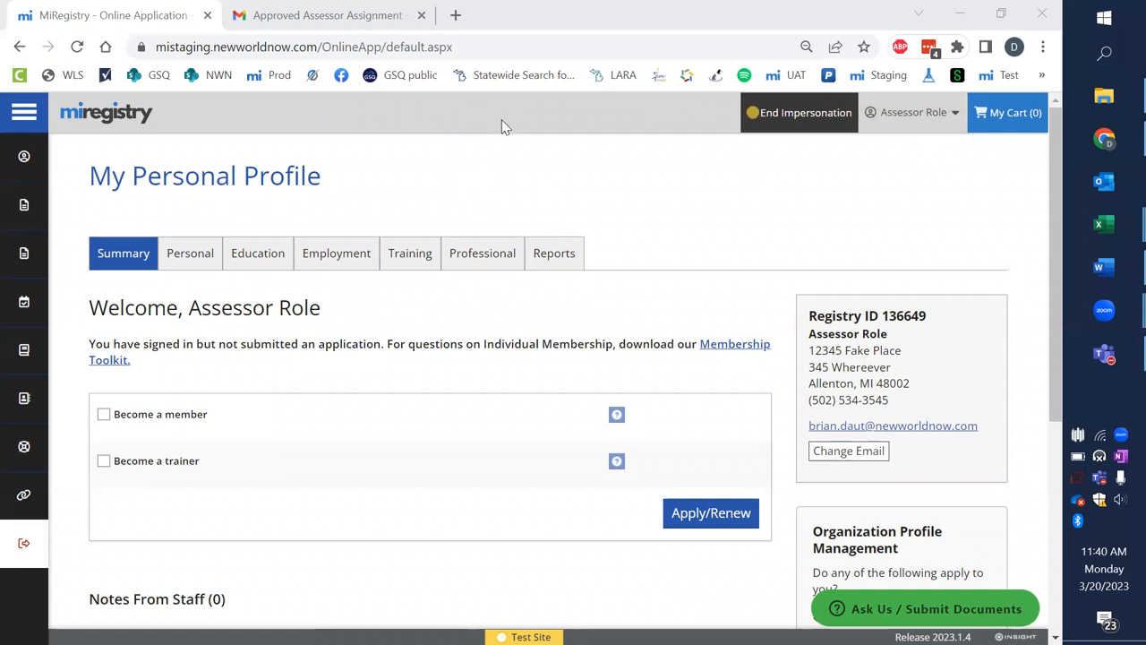
pyautogui.moveTo(349, 33)
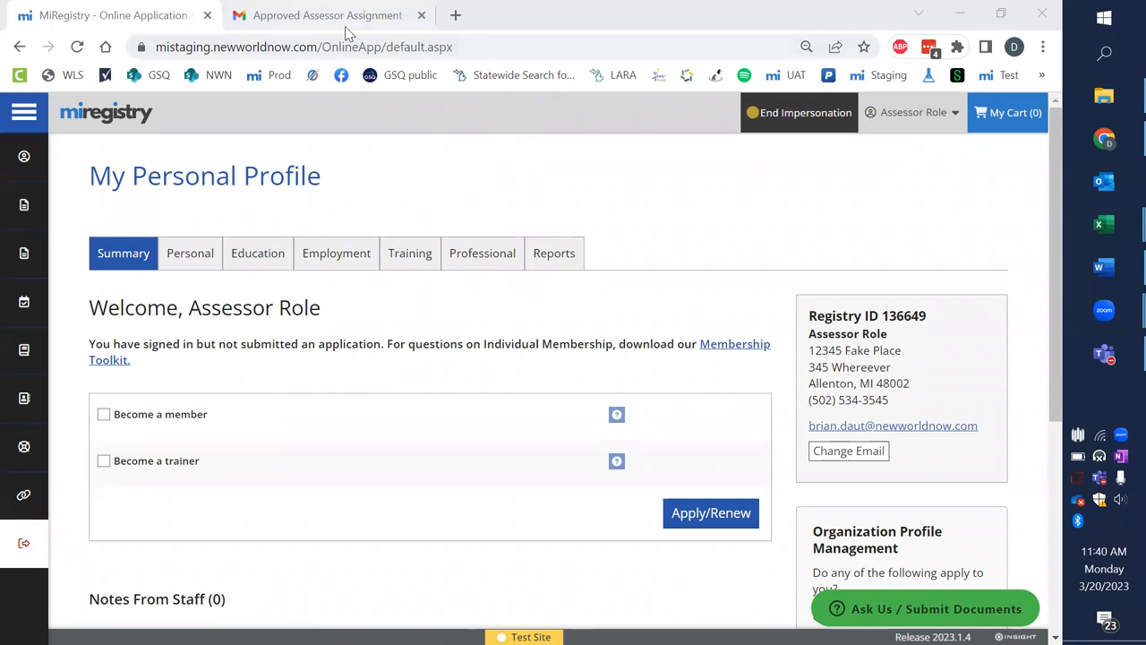
# - Switch to Gmail and scroll the Approved Assessor Assignment email down to its login links
pyautogui.click(328, 15)
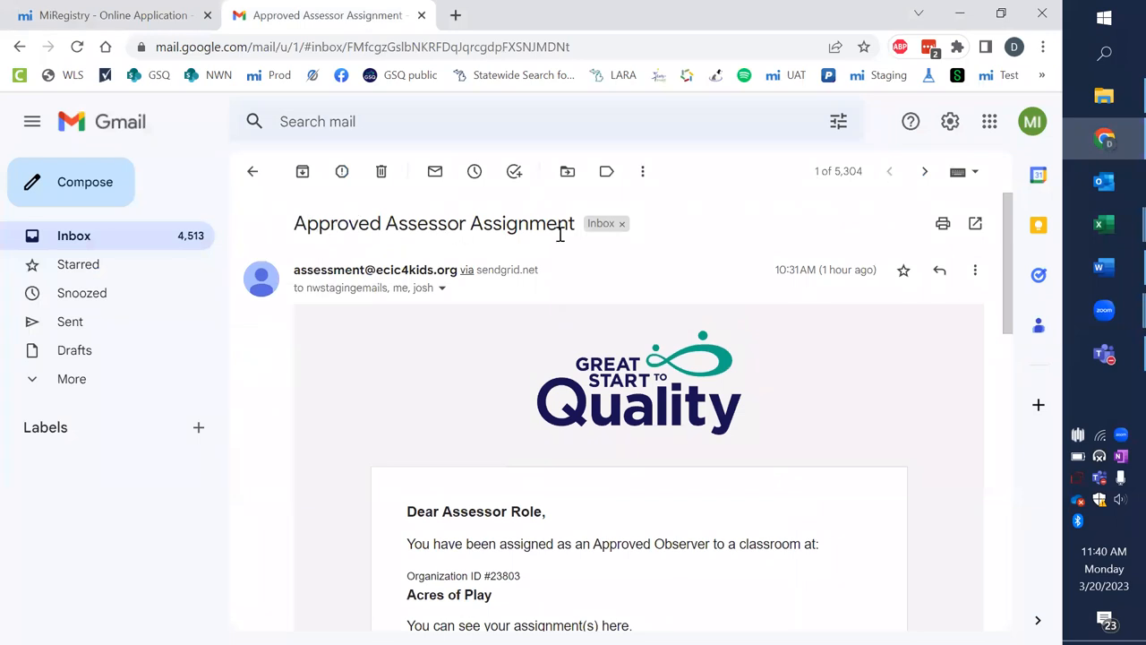
pyautogui.scroll(-3)
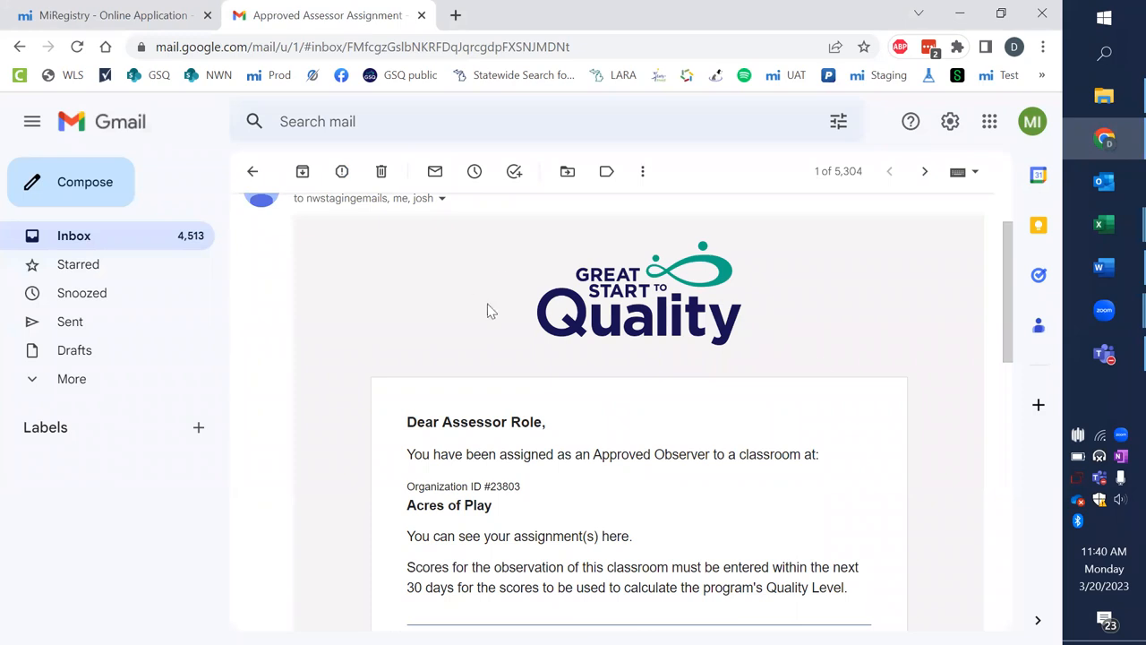
pyautogui.scroll(-3)
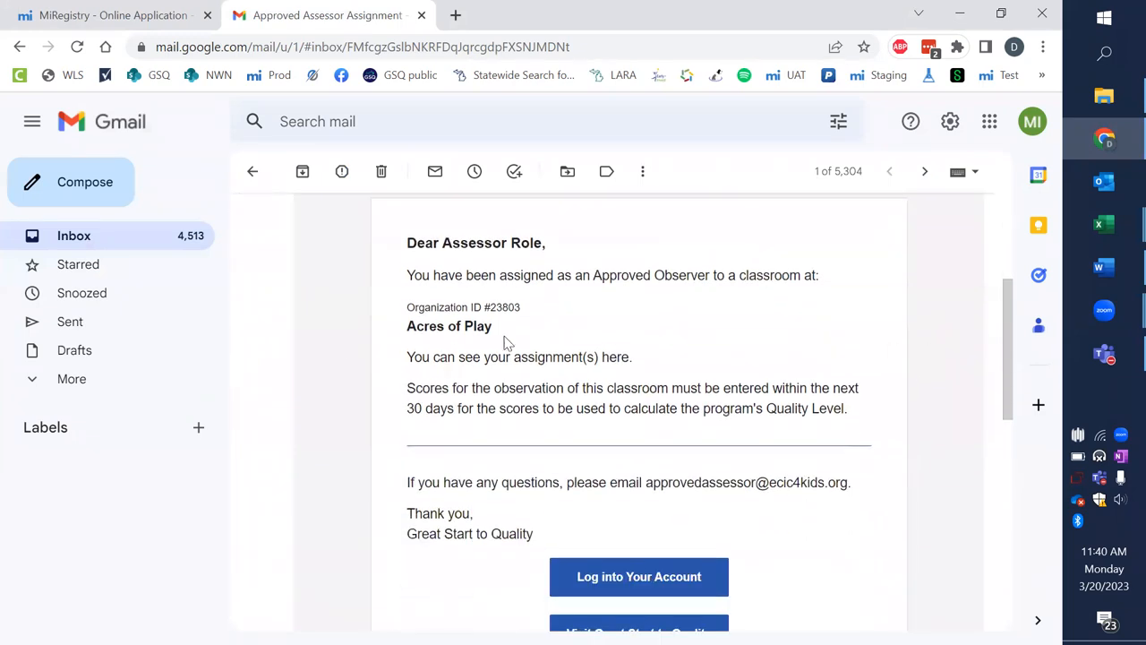
pyautogui.moveTo(345, 373)
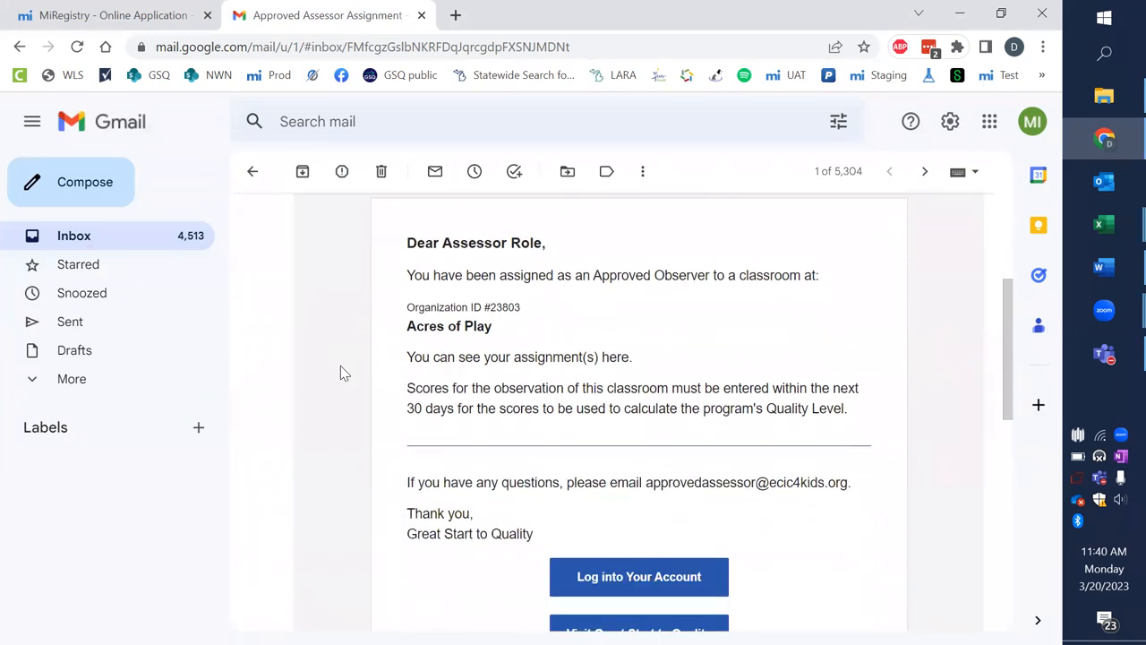
pyautogui.moveTo(401, 307)
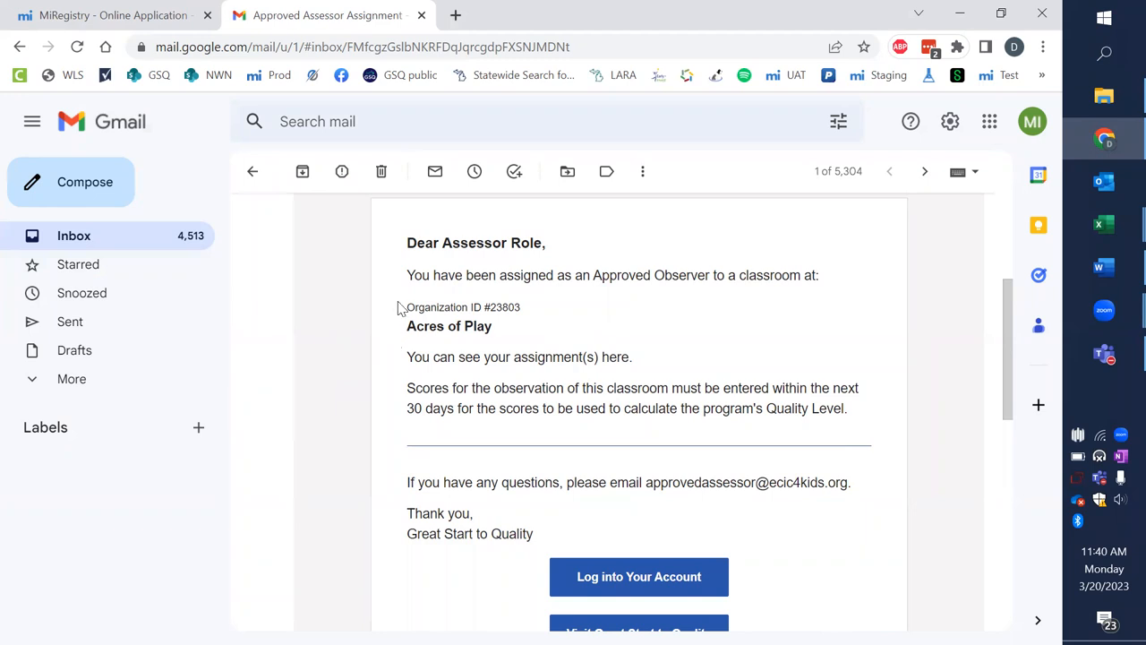
pyautogui.moveTo(394, 397)
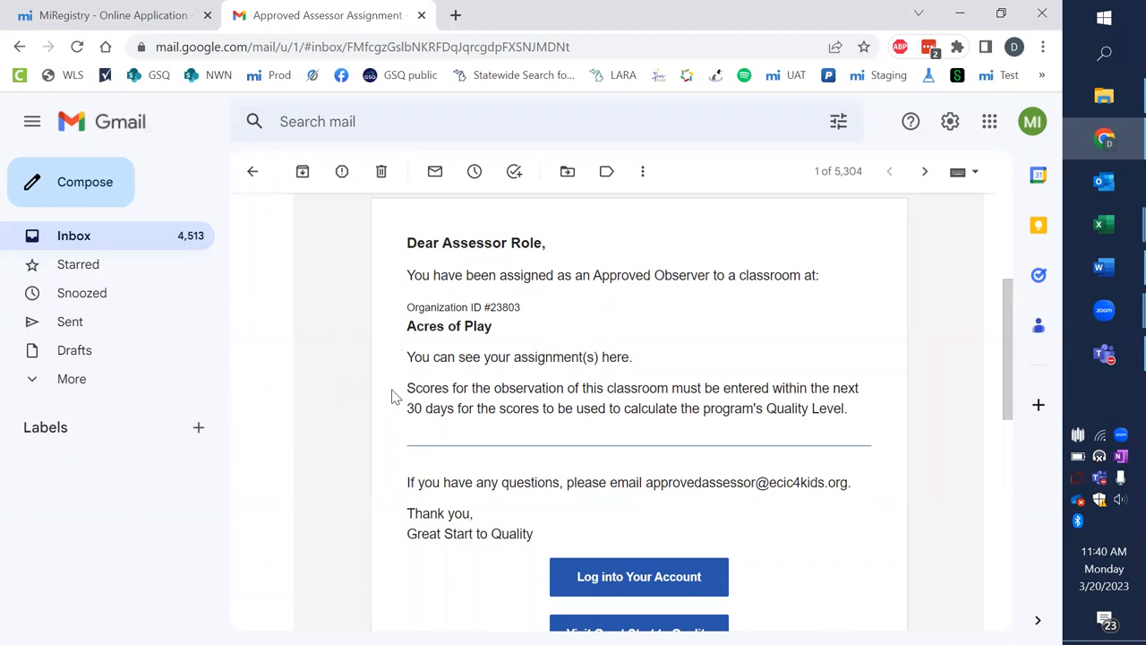
pyautogui.moveTo(403, 421)
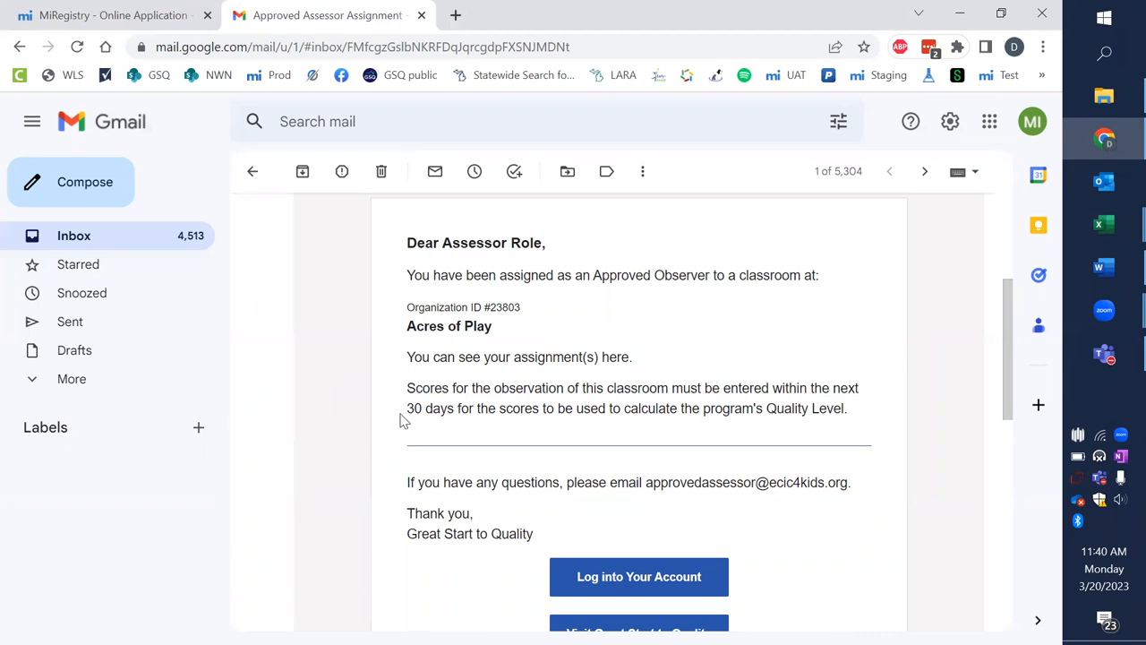
pyautogui.moveTo(401, 327)
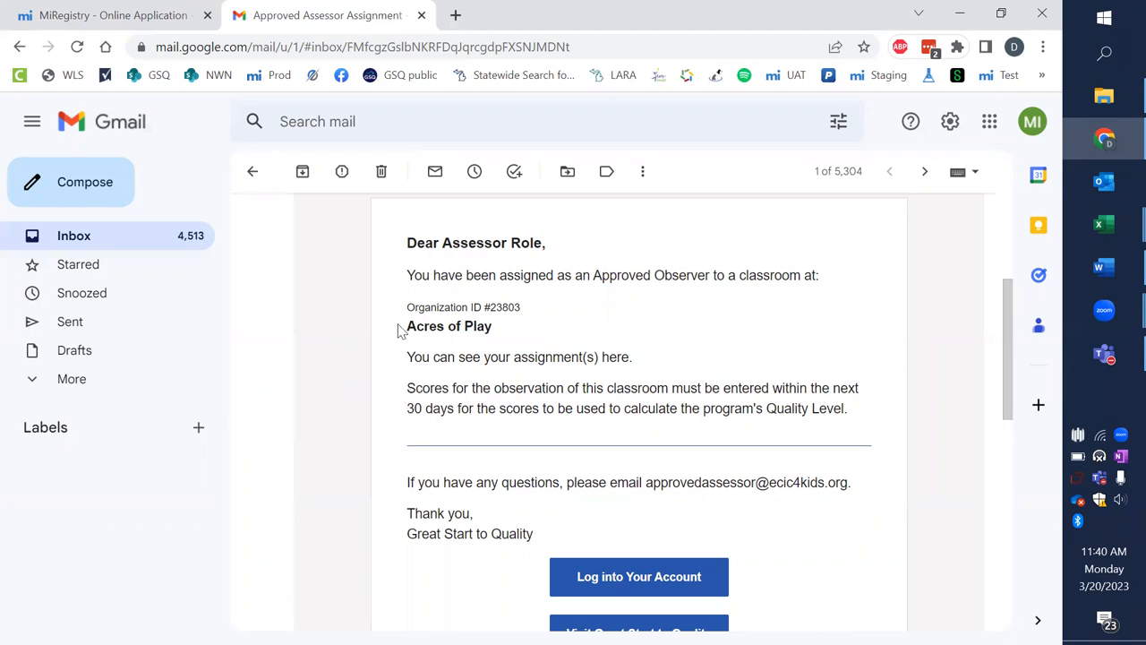
pyautogui.moveTo(426, 437)
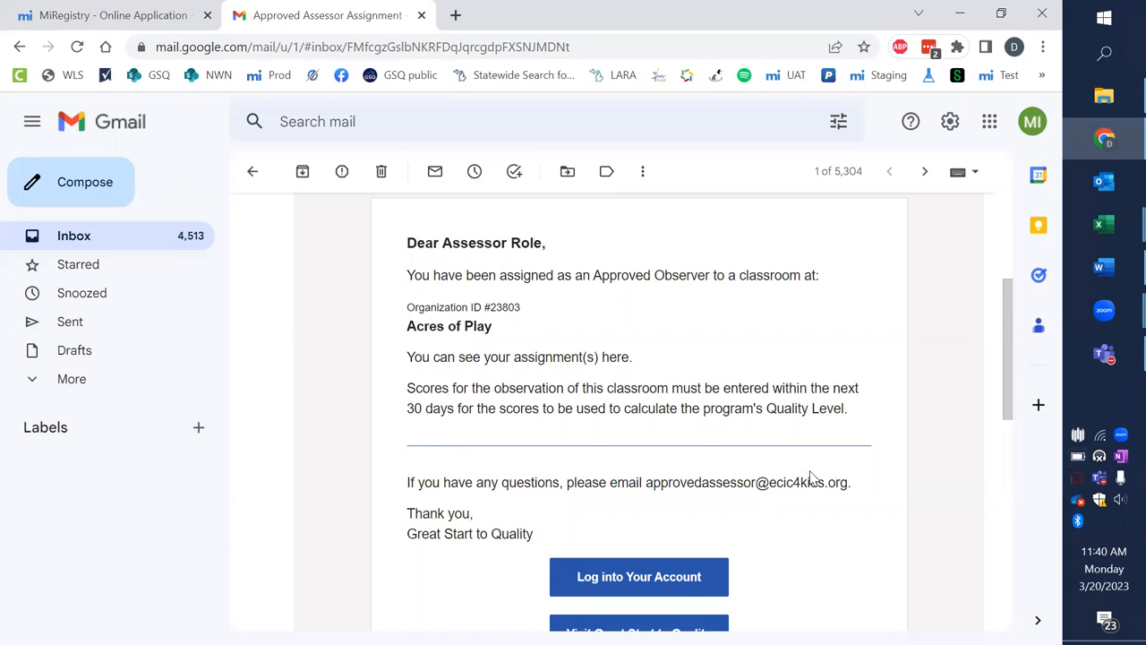
pyautogui.scroll(-3)
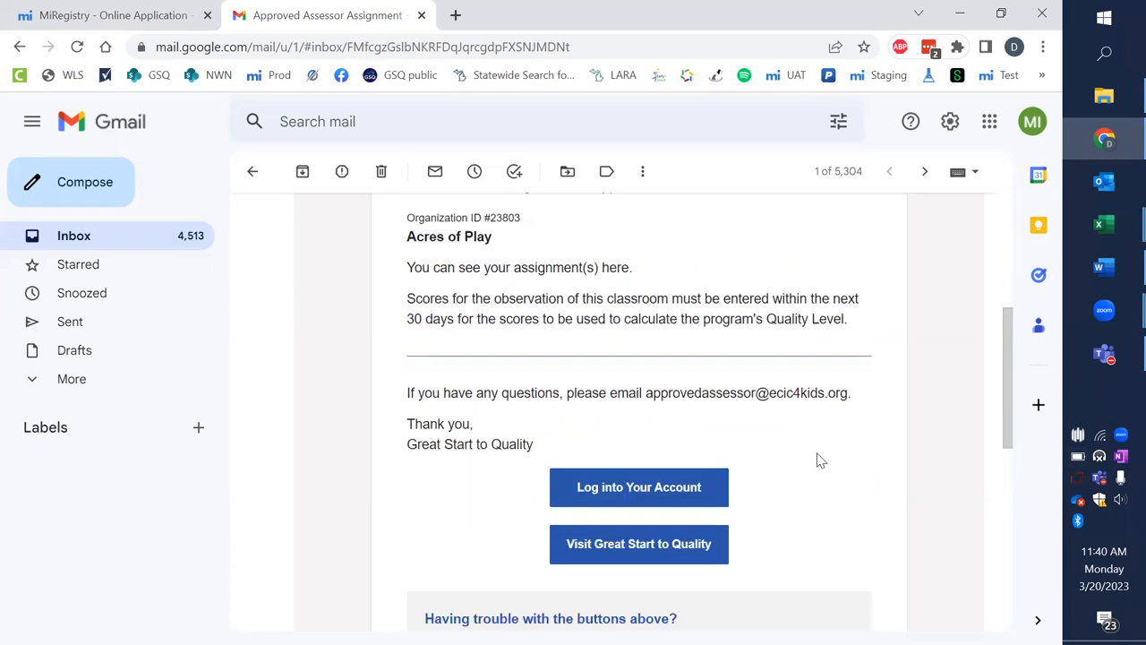
pyautogui.moveTo(649, 410)
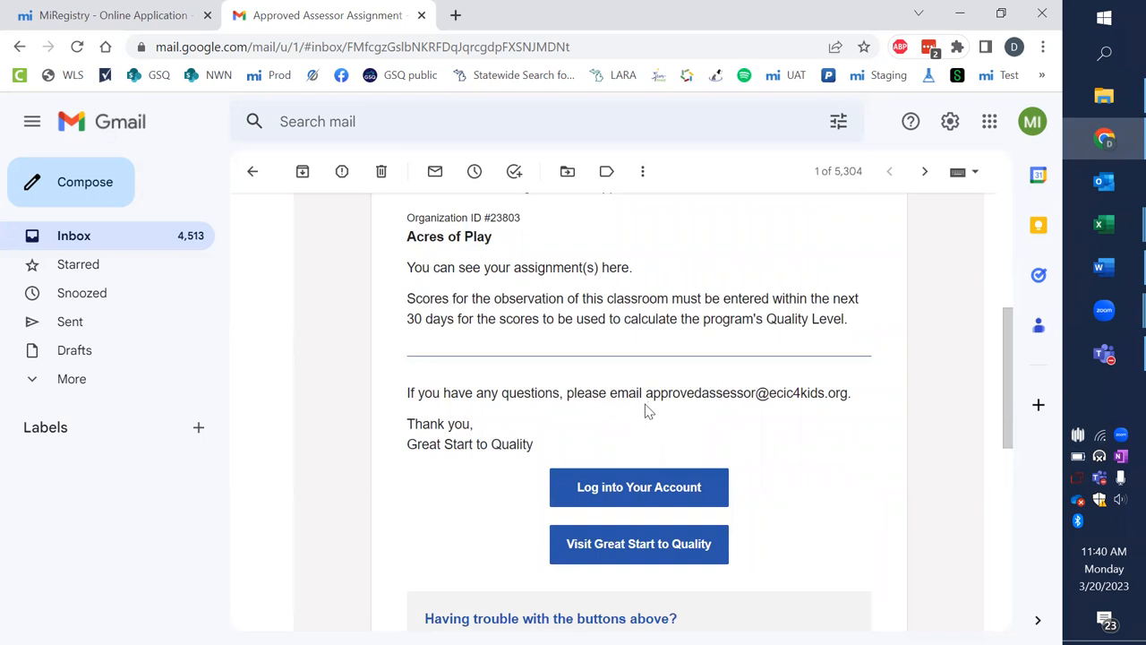
pyautogui.moveTo(782, 415)
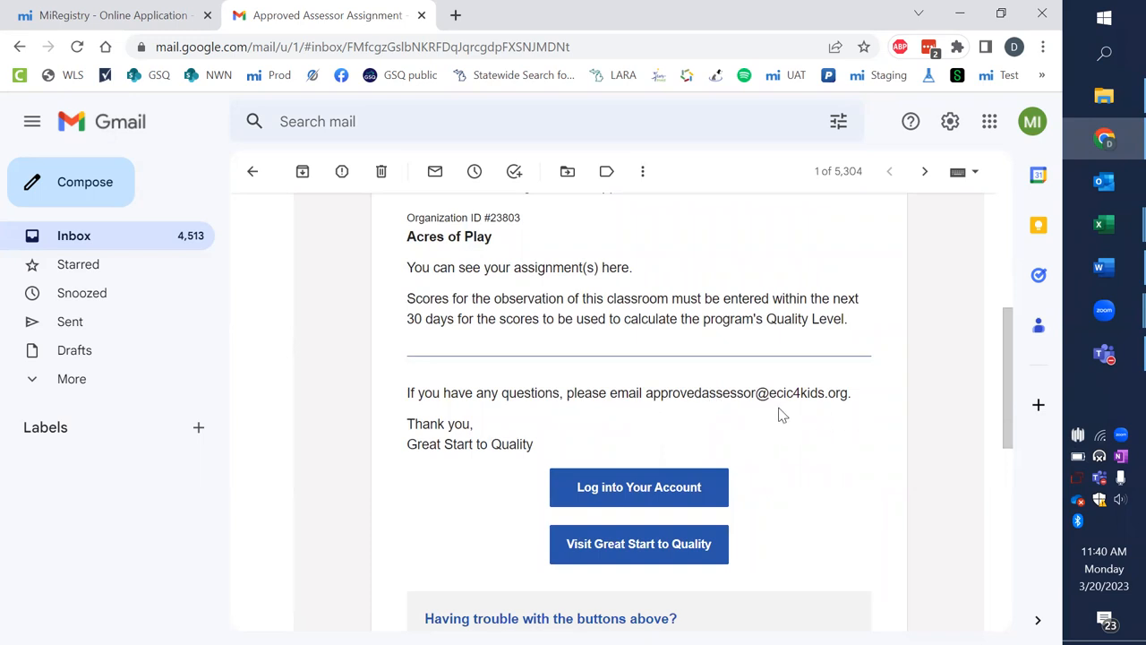
pyautogui.moveTo(792, 475)
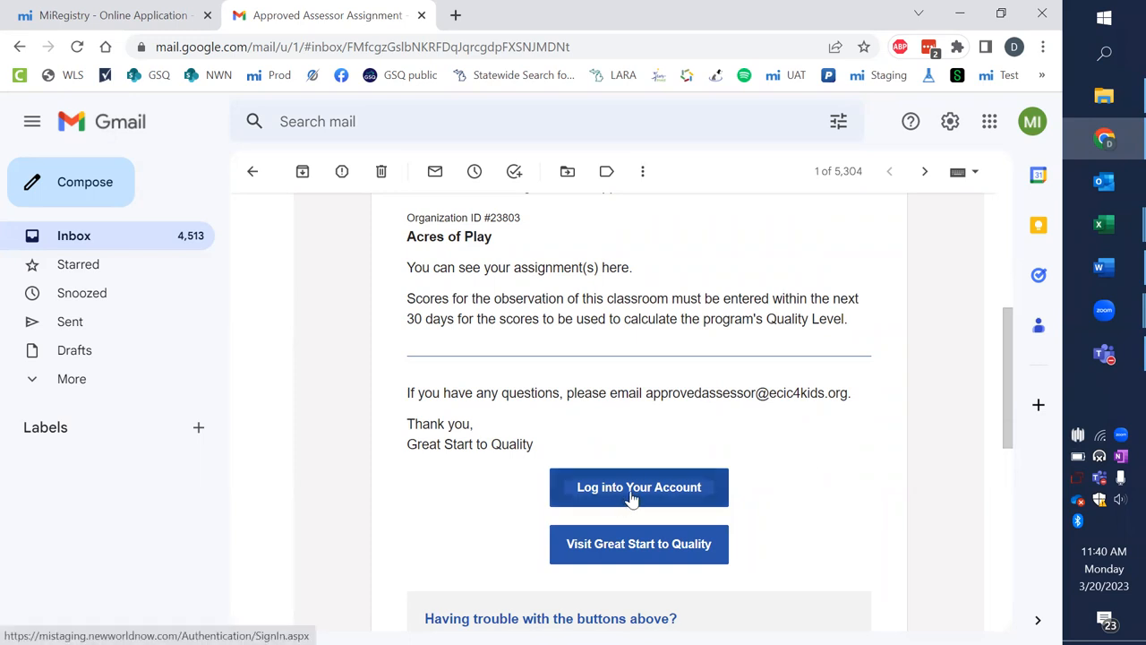
pyautogui.moveTo(639, 543)
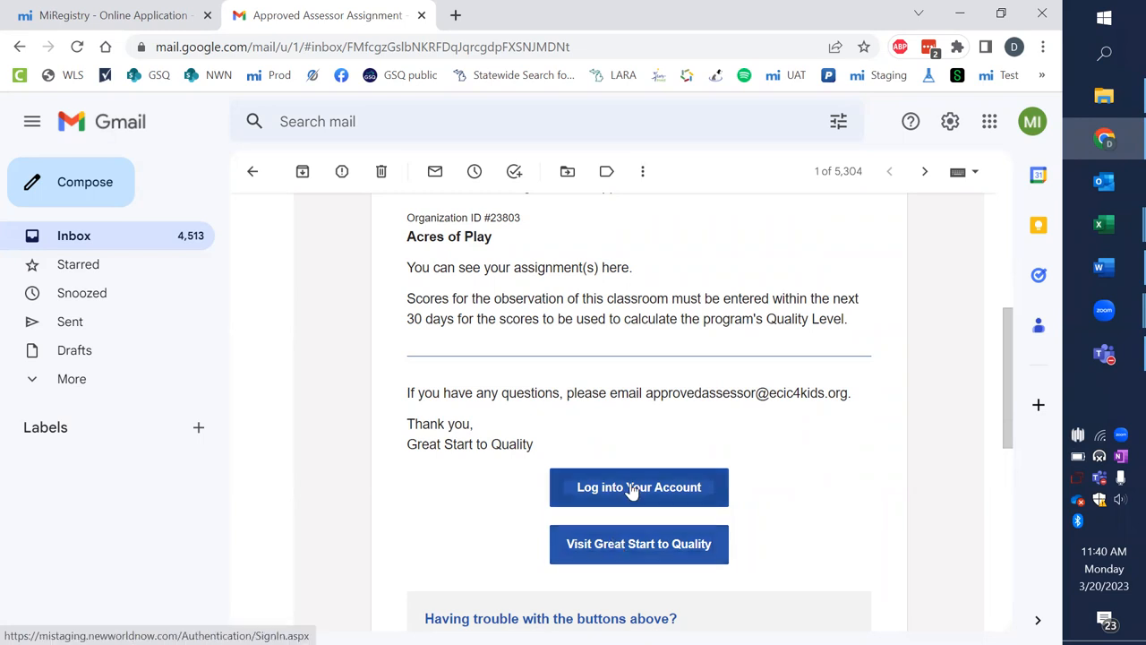
pyautogui.moveTo(157, 8)
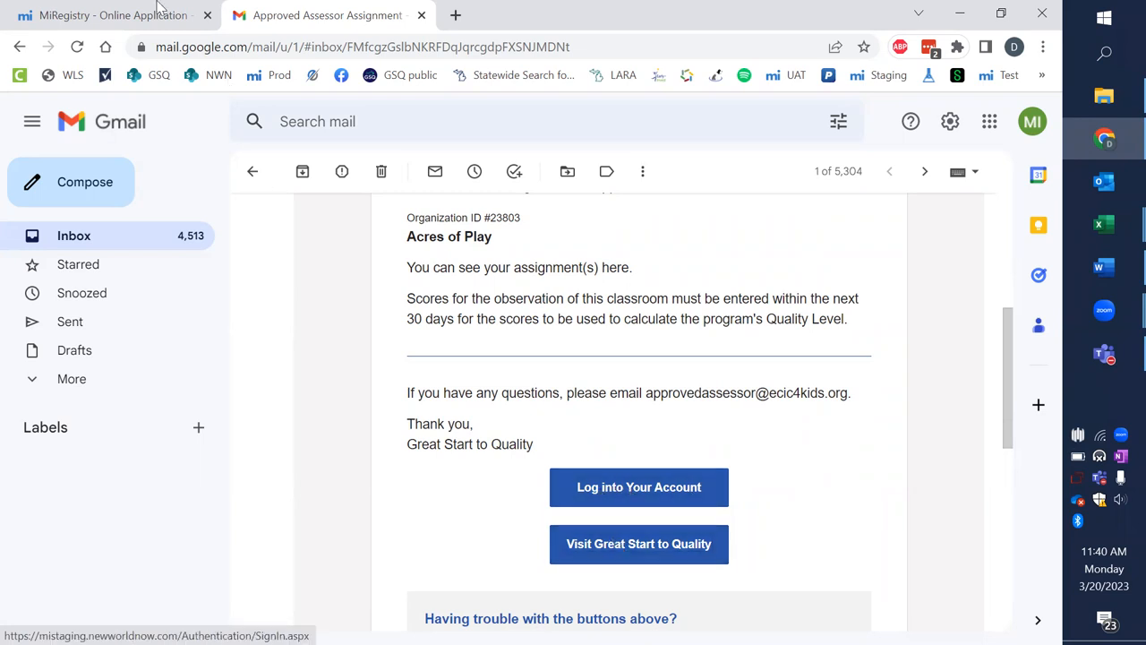
# - Return to MiRegistry and open the Assessor Role list to pick Approved Assessor
pyautogui.click(112, 15)
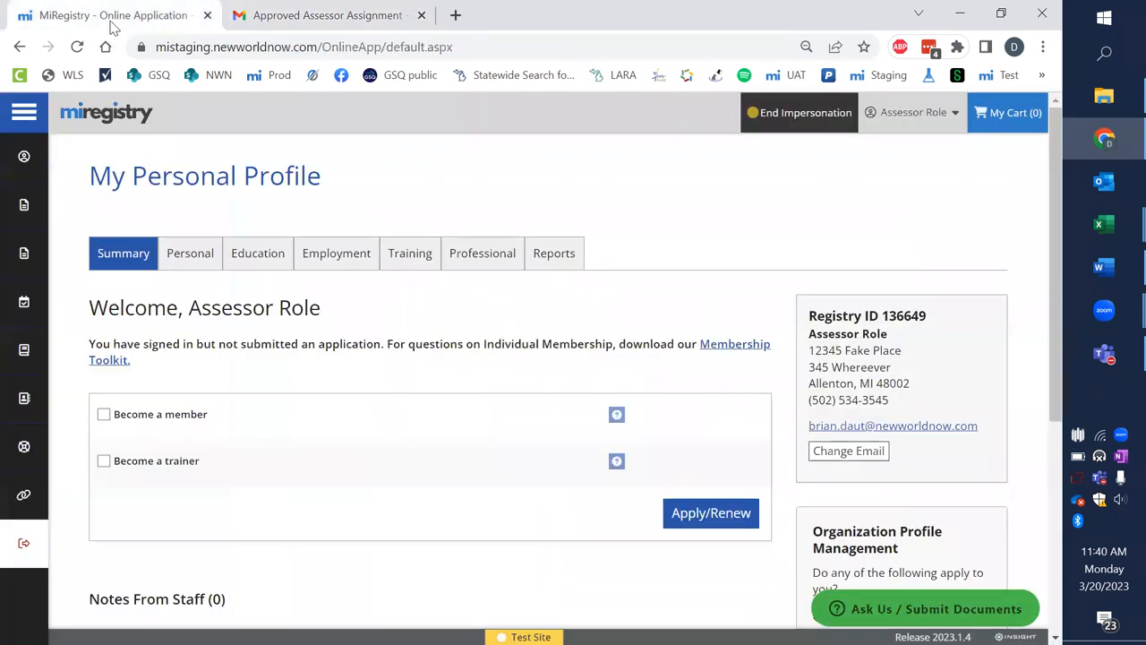
pyautogui.moveTo(806, 171)
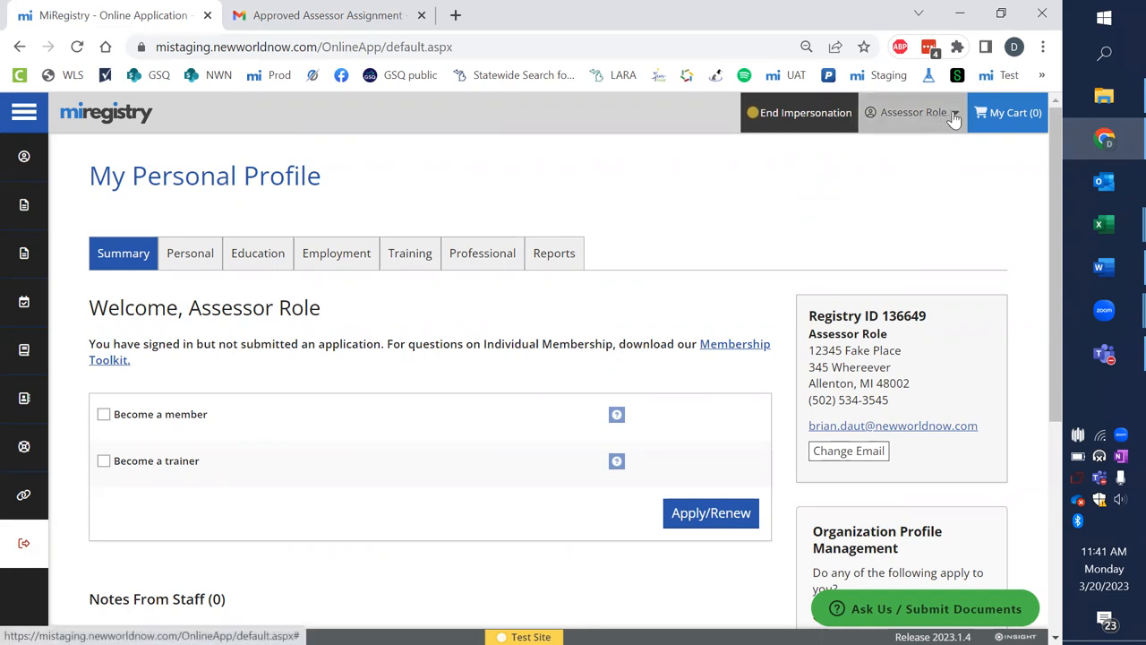
pyautogui.click(913, 112)
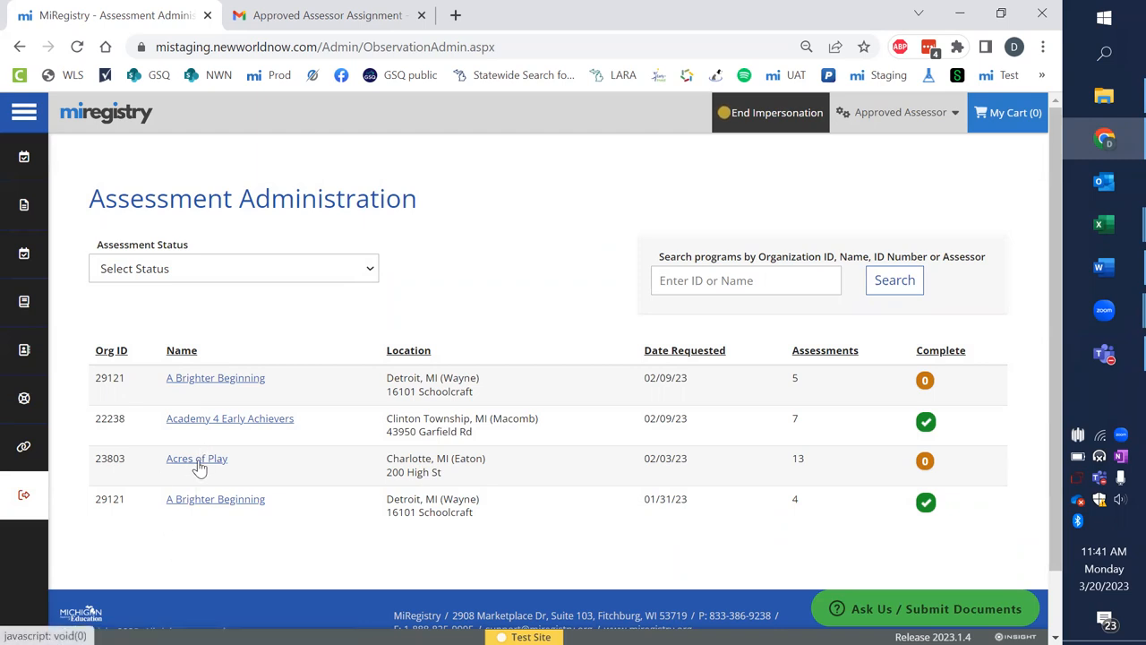
# - Open Acres of Play's classrooms and scroll to Middle Players' eligible assessment tools
pyautogui.click(196, 457)
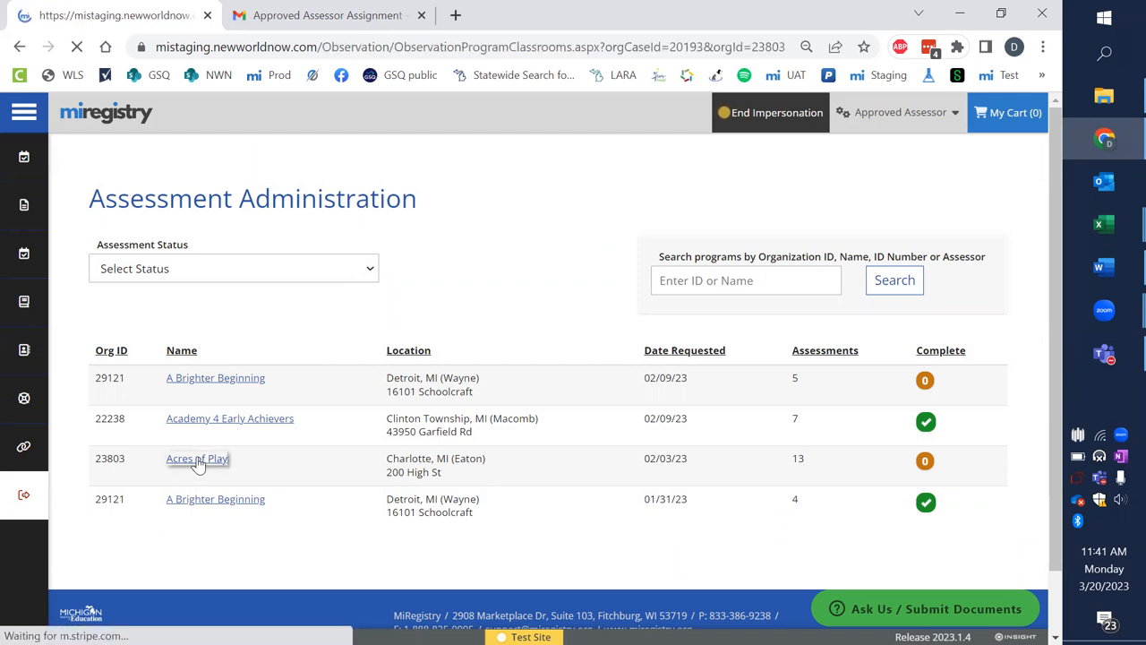
pyautogui.click(197, 458)
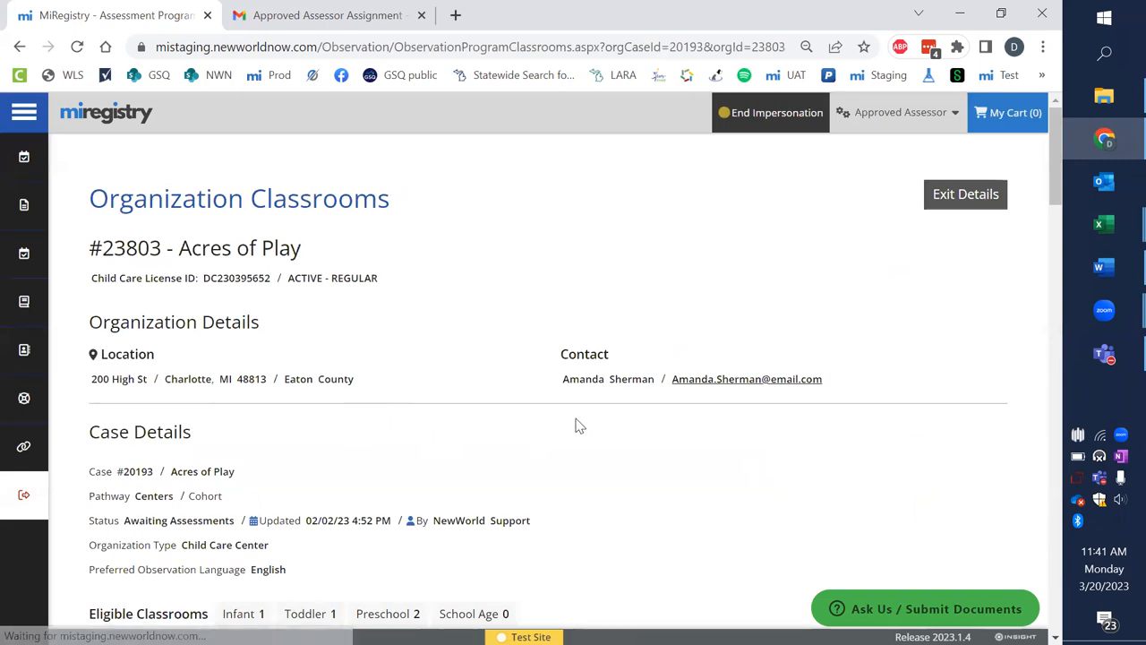
pyautogui.scroll(-3)
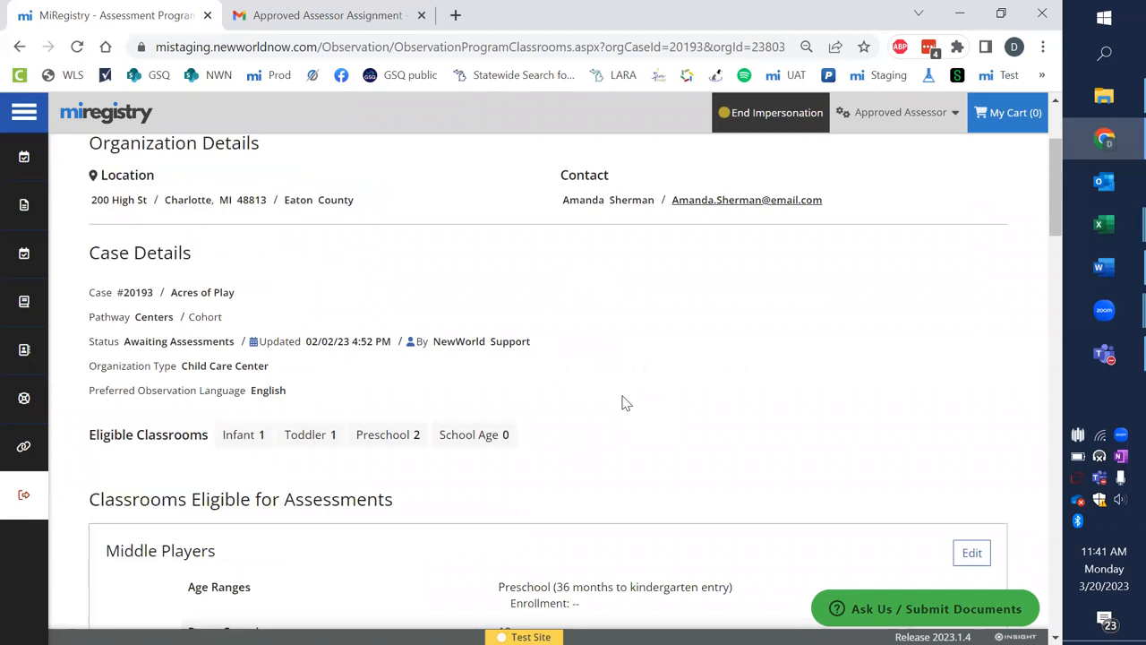
pyautogui.scroll(-3)
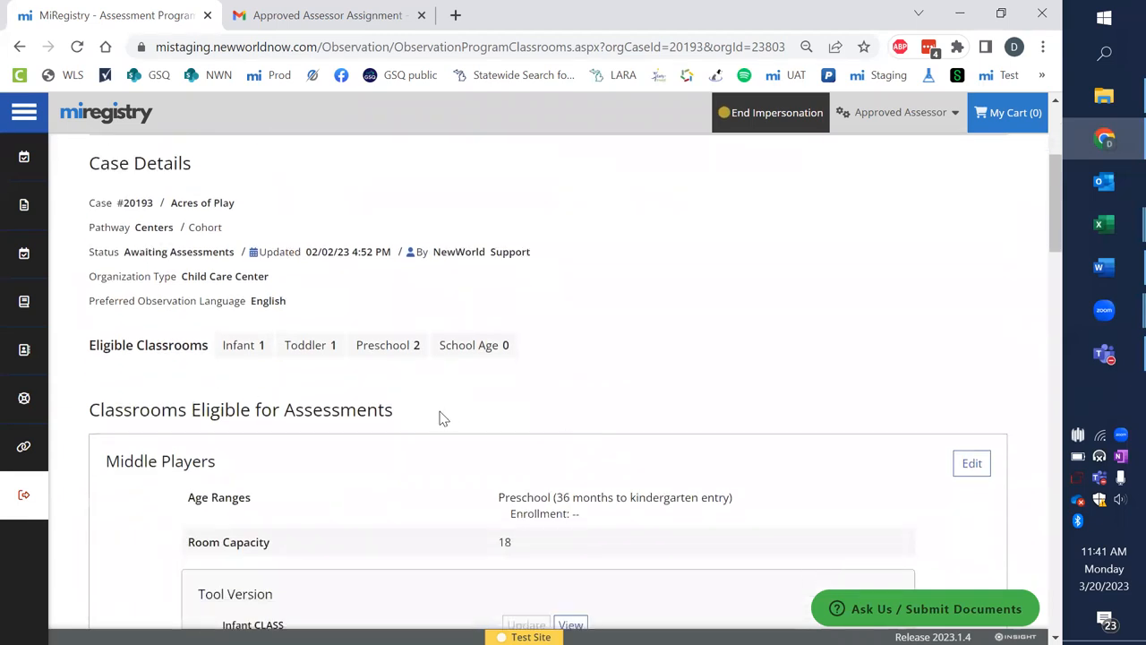
pyautogui.scroll(-3)
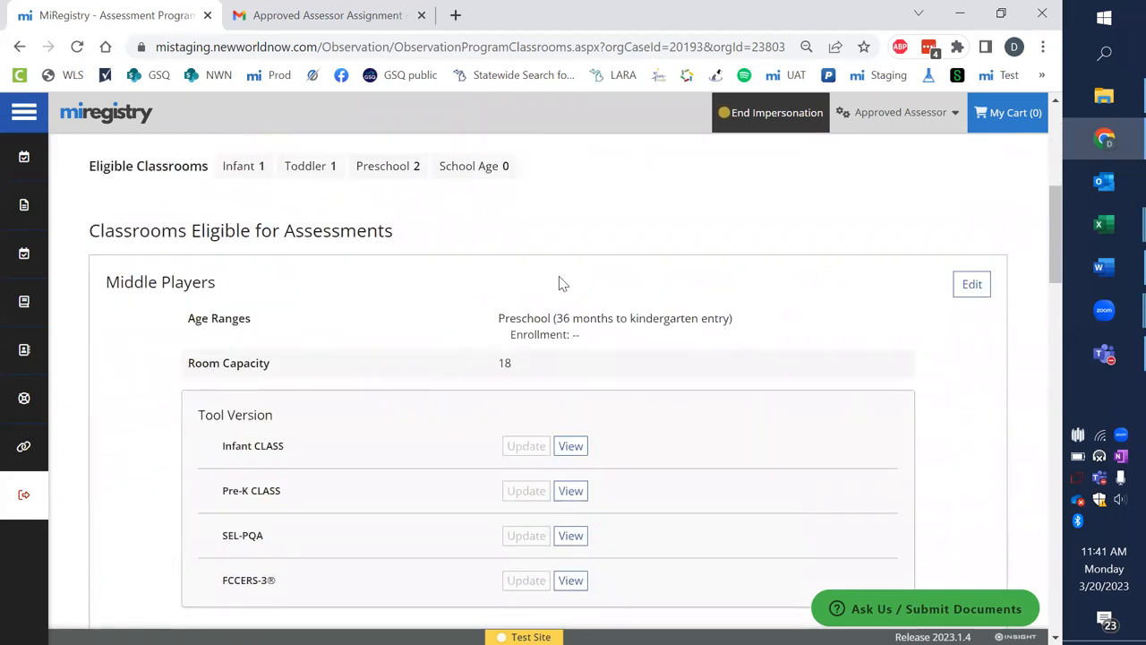
pyautogui.moveTo(439, 287)
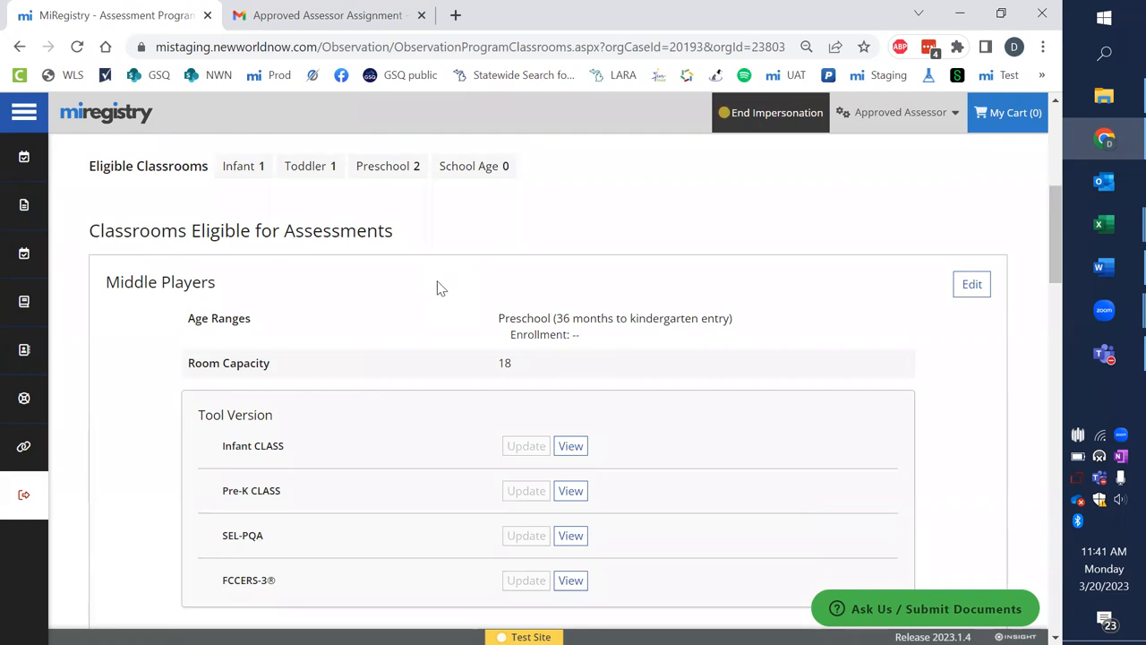
pyautogui.moveTo(246, 501)
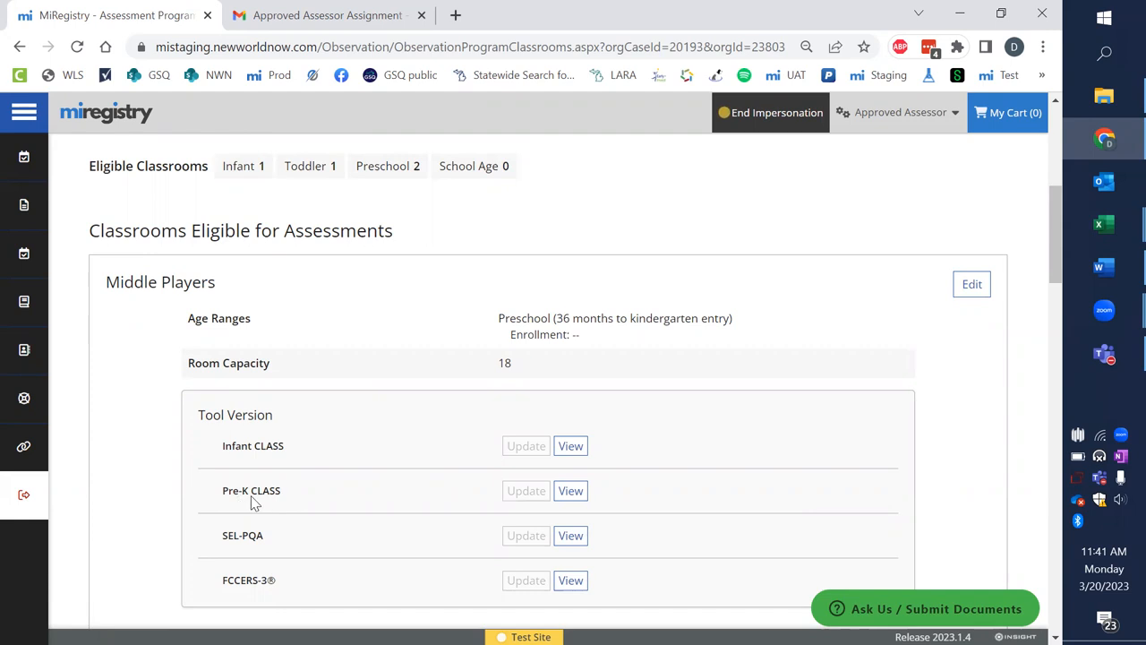
pyautogui.moveTo(264, 502)
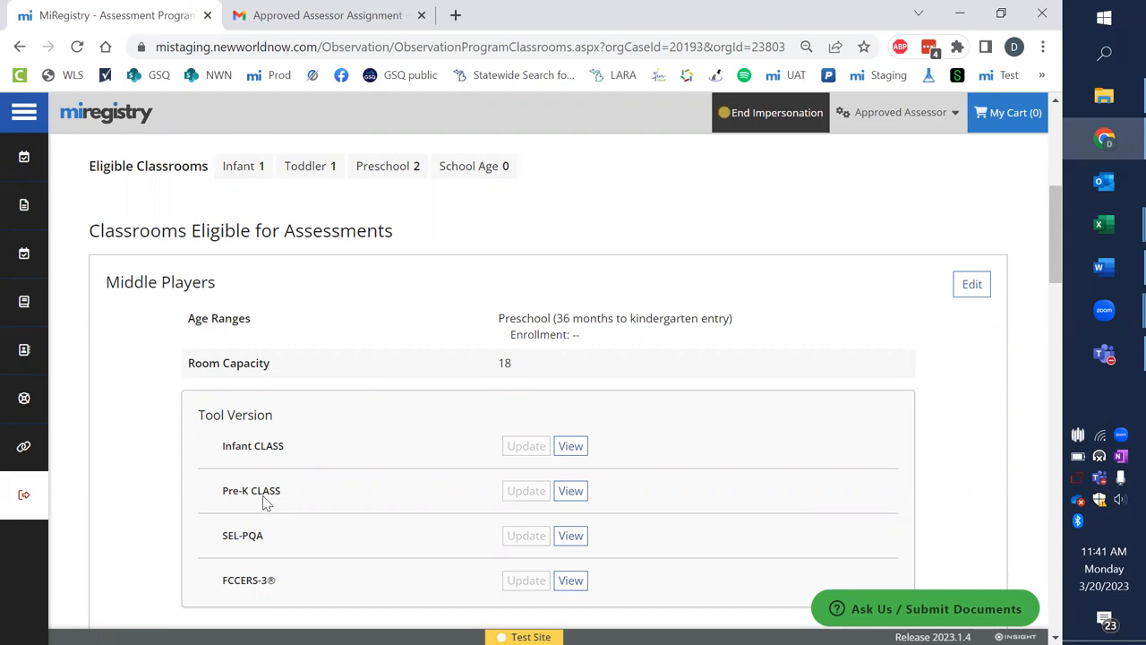
pyautogui.moveTo(430, 506)
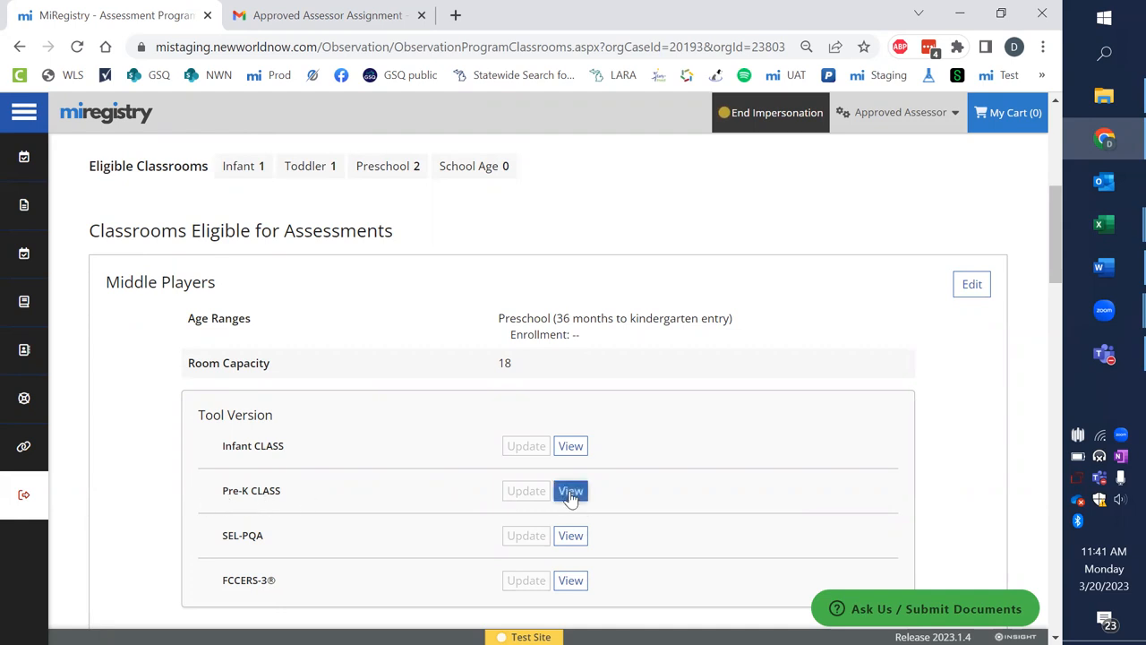
# - Open Middle Players' Pre-K CLASS observation, review the cover page dates and times, and save it
pyautogui.click(571, 490)
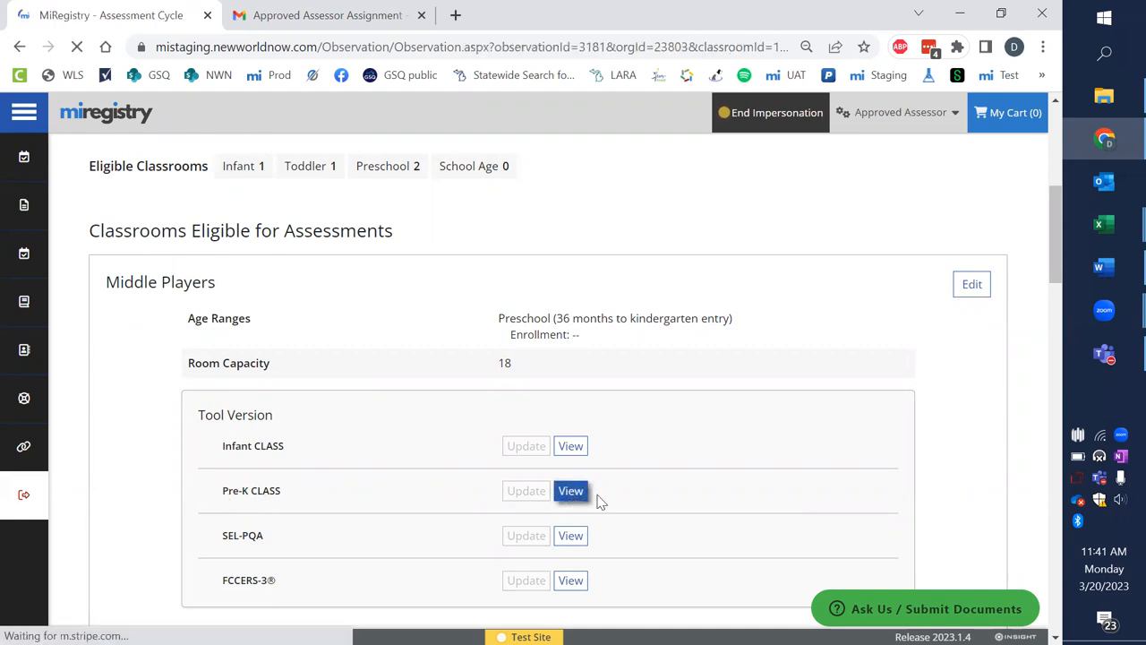
pyautogui.click(570, 489)
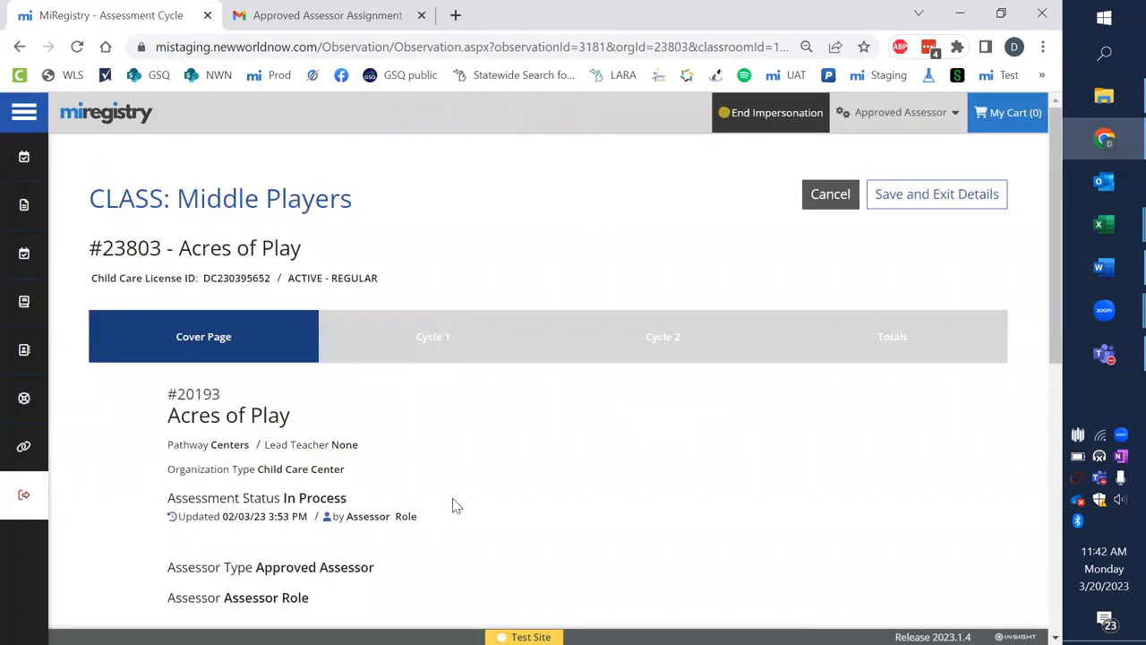
pyautogui.scroll(-3)
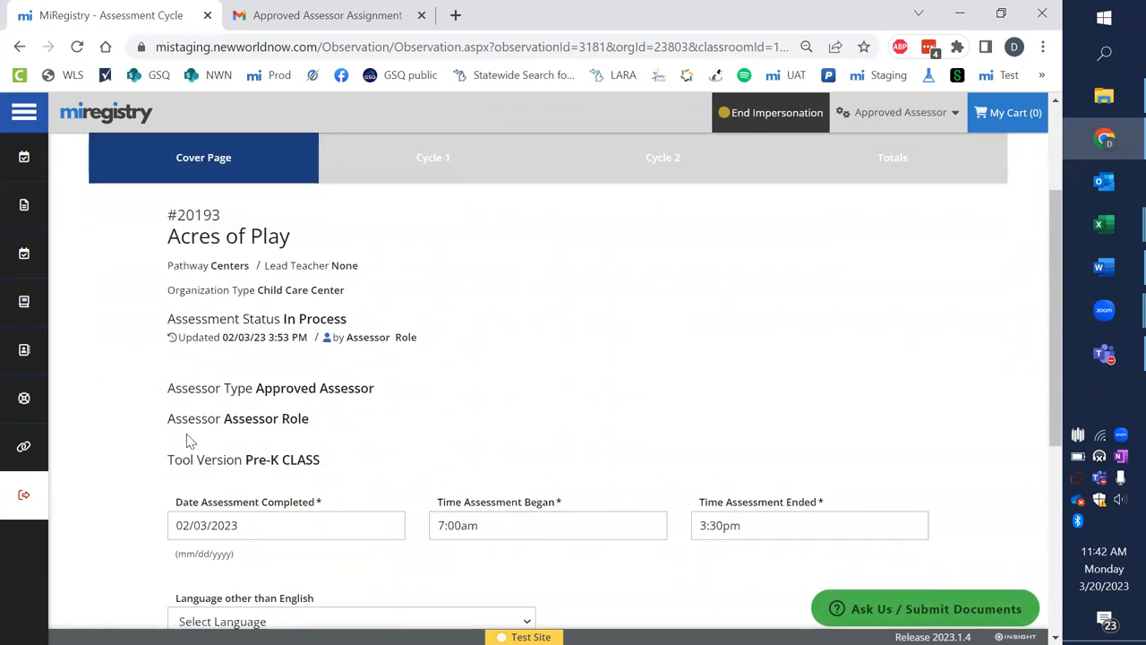
pyautogui.scroll(-3)
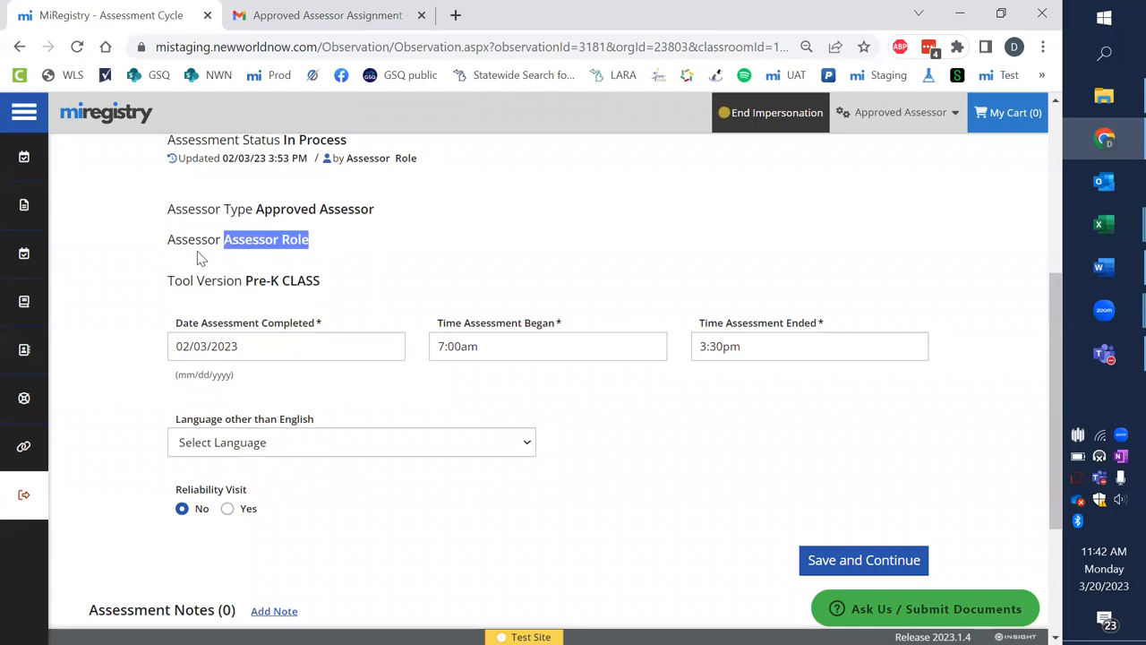
pyautogui.moveTo(186, 258)
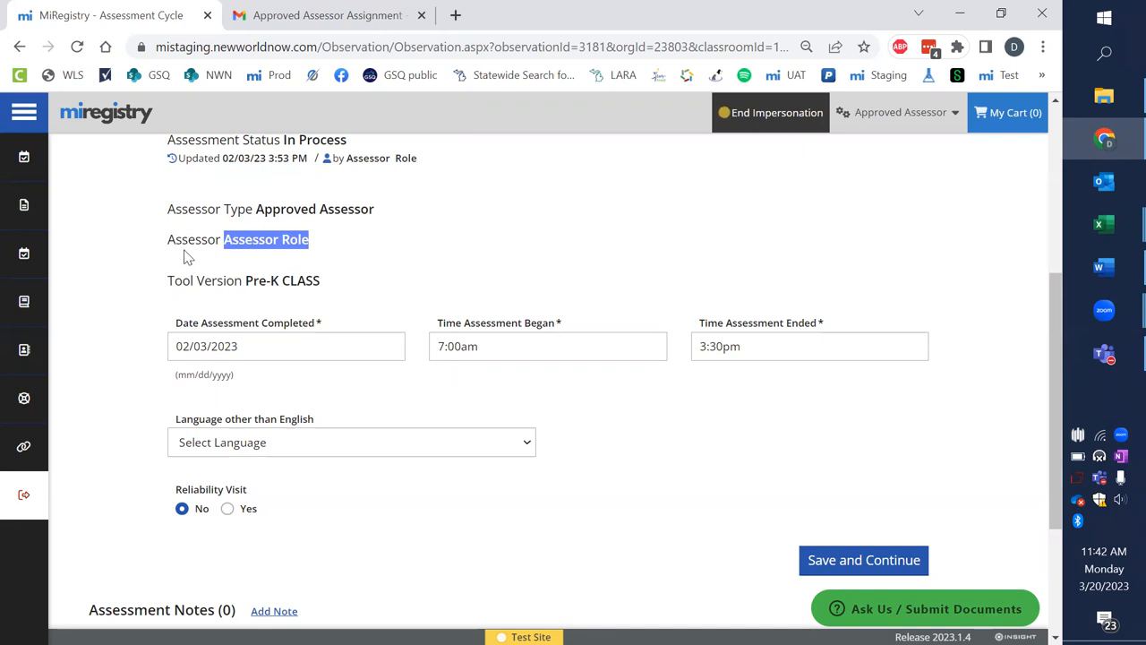
pyautogui.moveTo(202, 255)
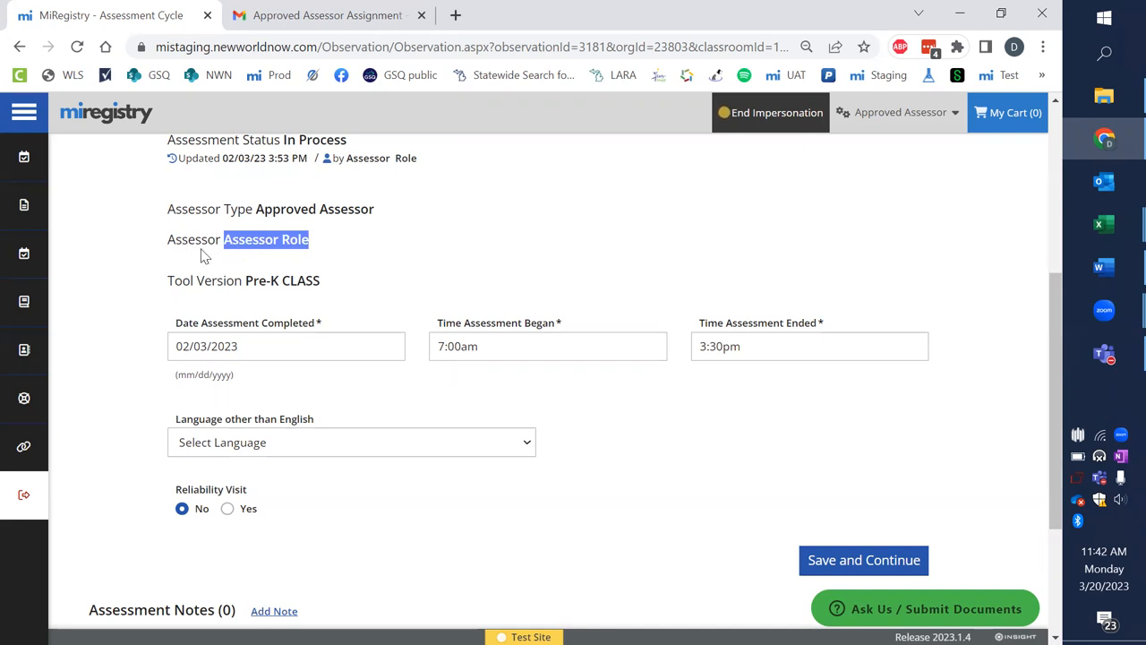
pyautogui.moveTo(388, 267)
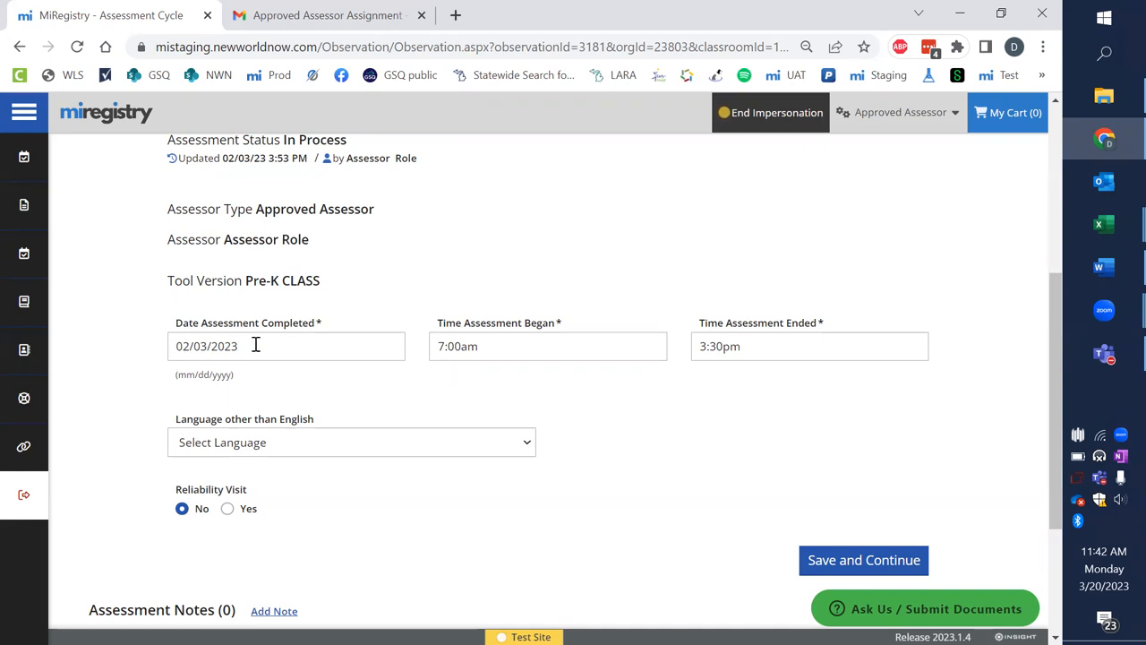
pyautogui.moveTo(672, 345)
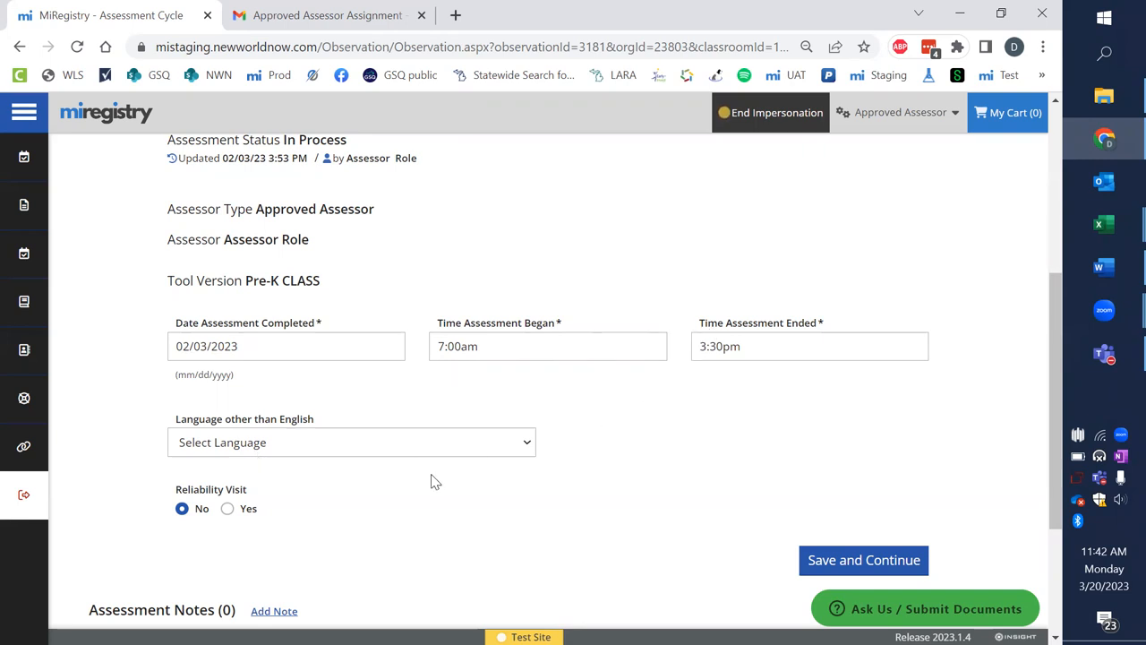
pyautogui.moveTo(506, 443)
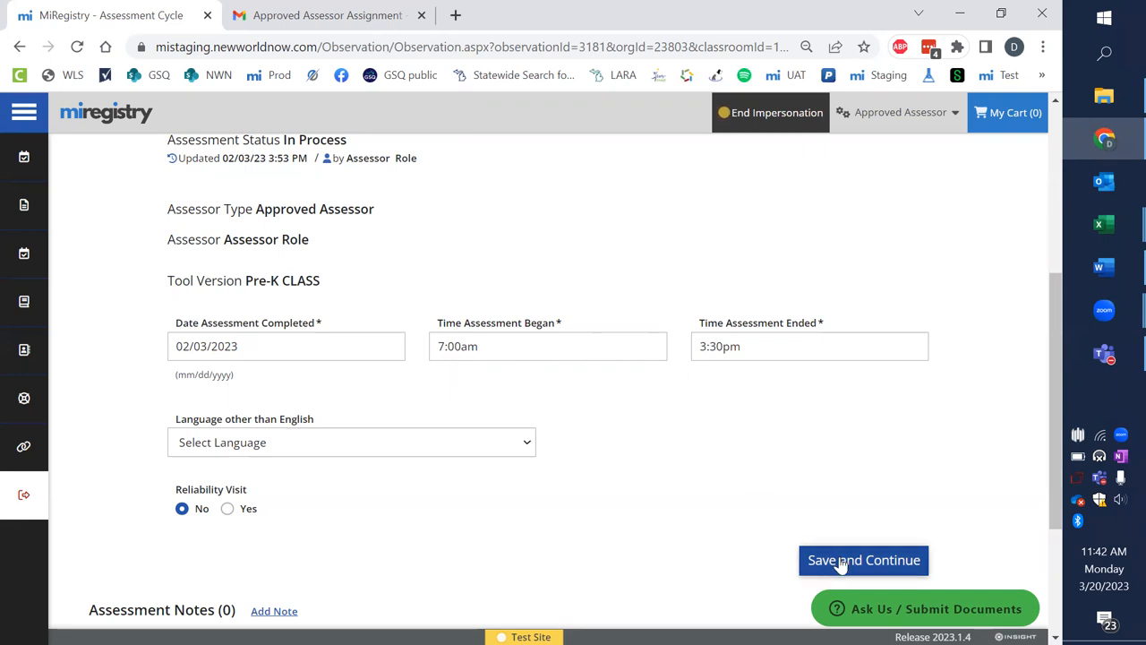
pyautogui.click(863, 560)
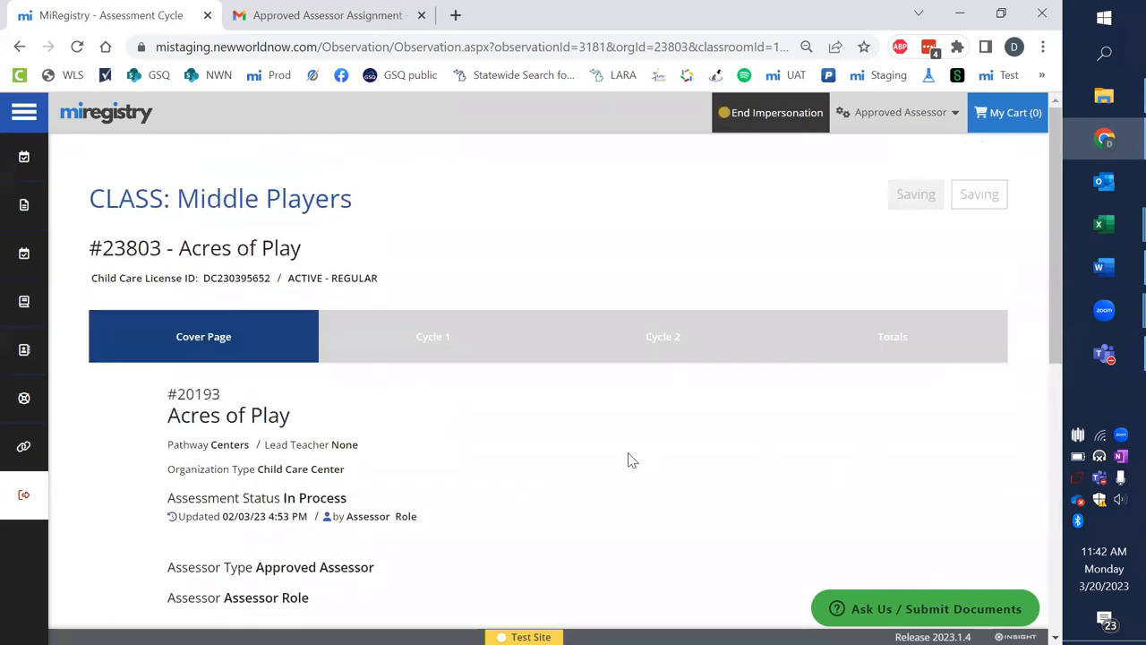
pyautogui.click(432, 336)
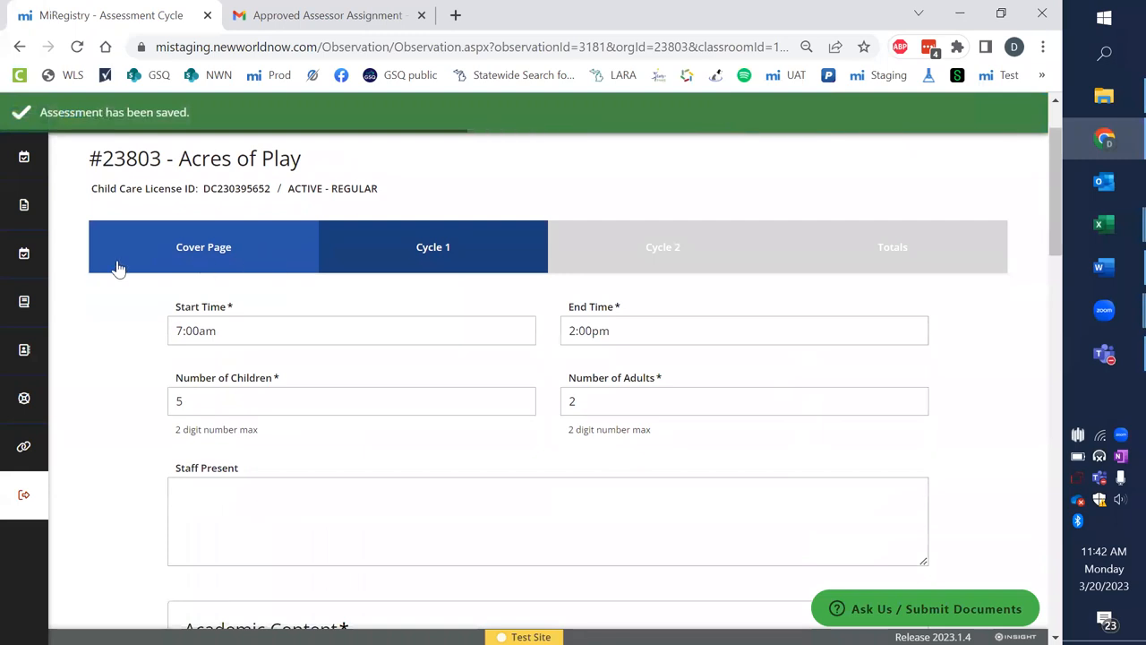
pyautogui.moveTo(156, 324)
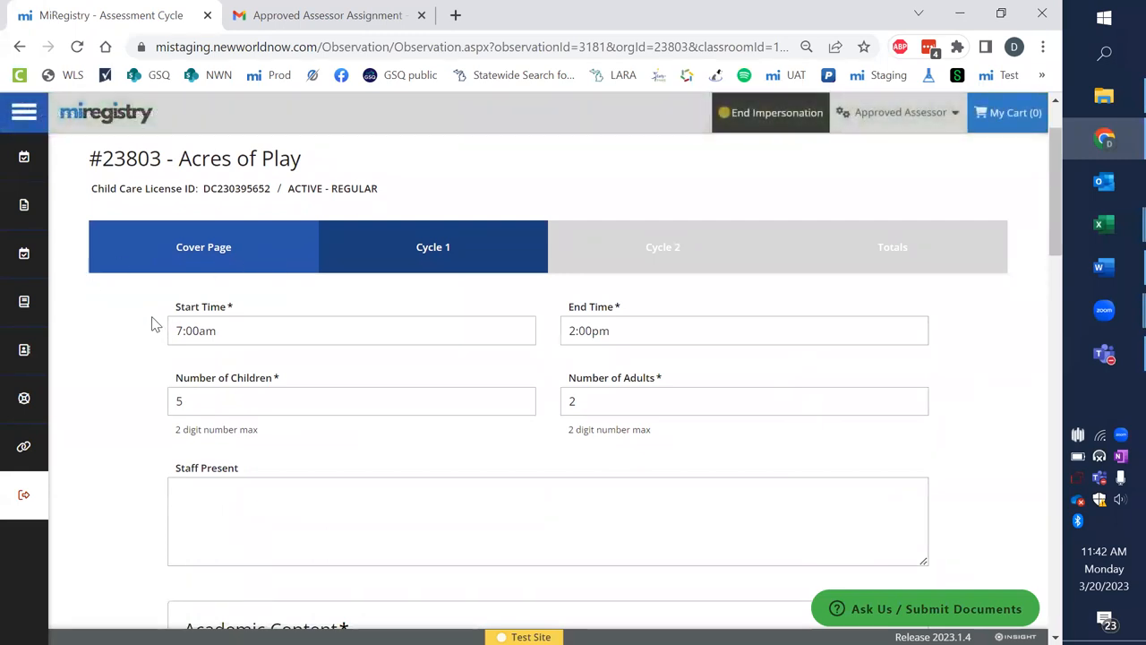
# - Enter 'Names of staff' in the Cycle 1 Staff Present field
pyautogui.scroll(-3)
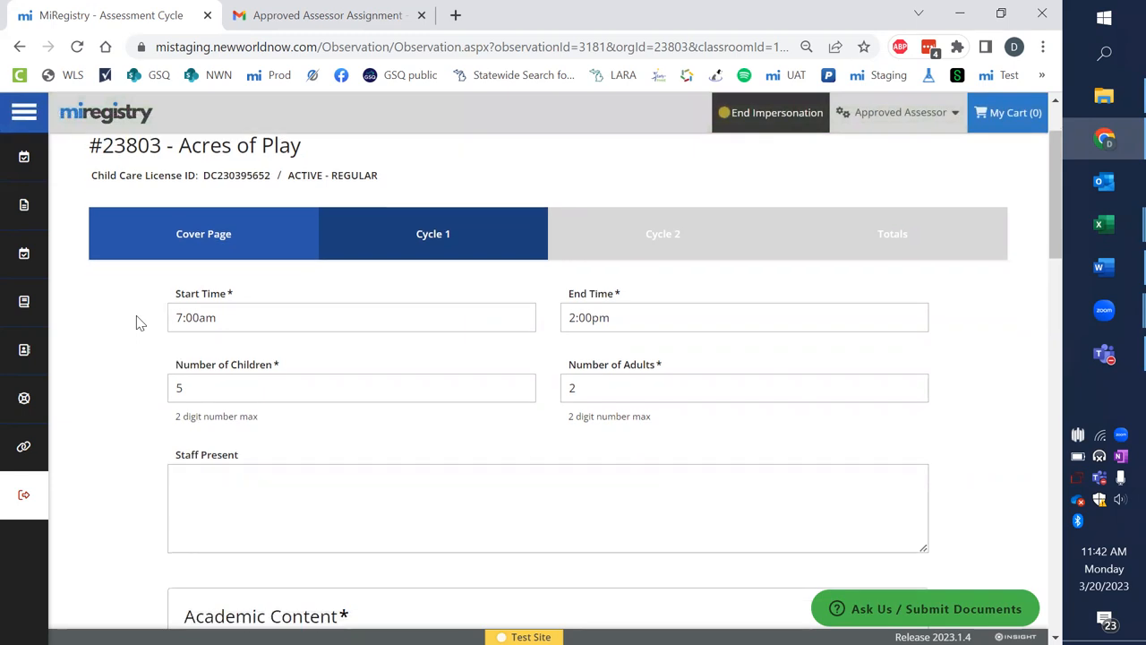
pyautogui.scroll(-3)
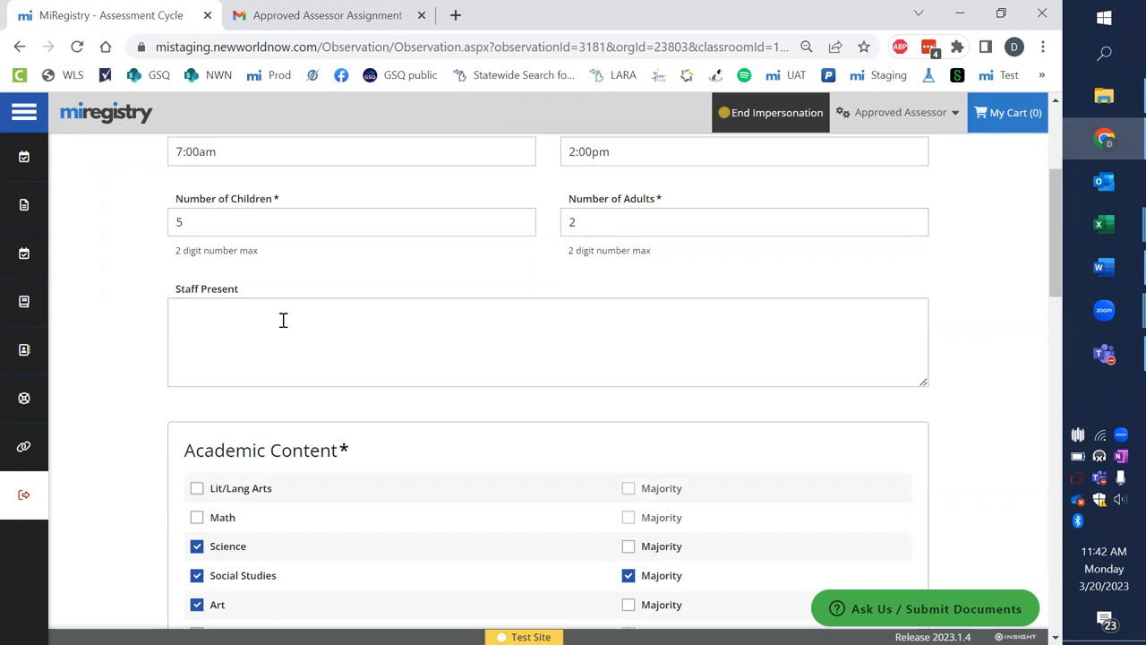
pyautogui.write('Names s')
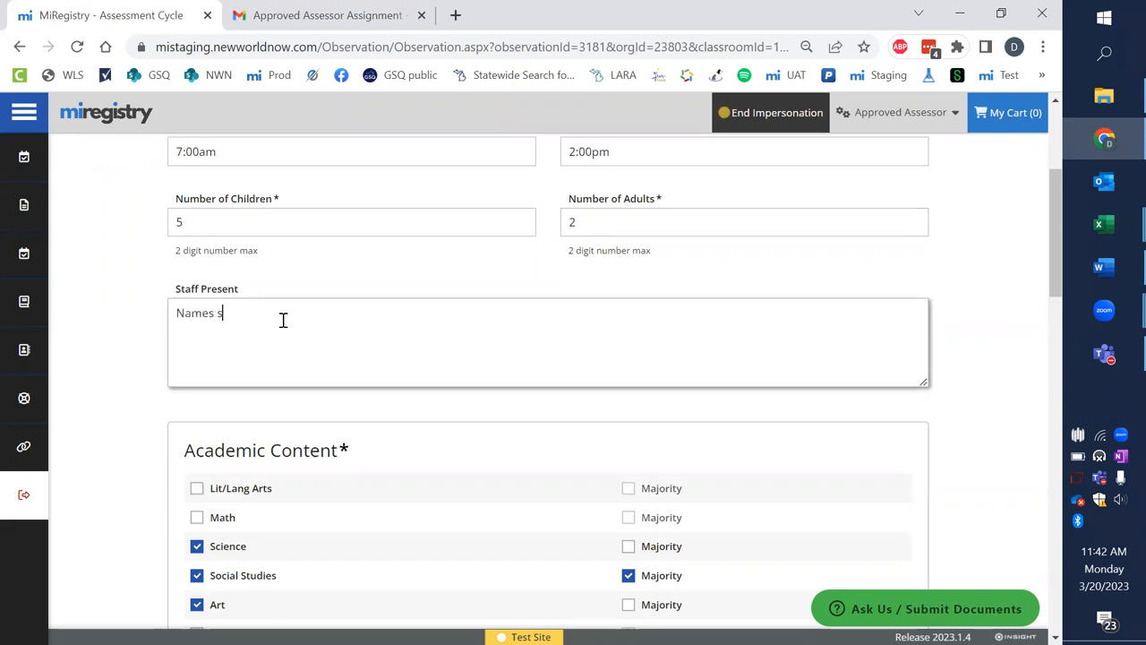
pyautogui.write('of stf')
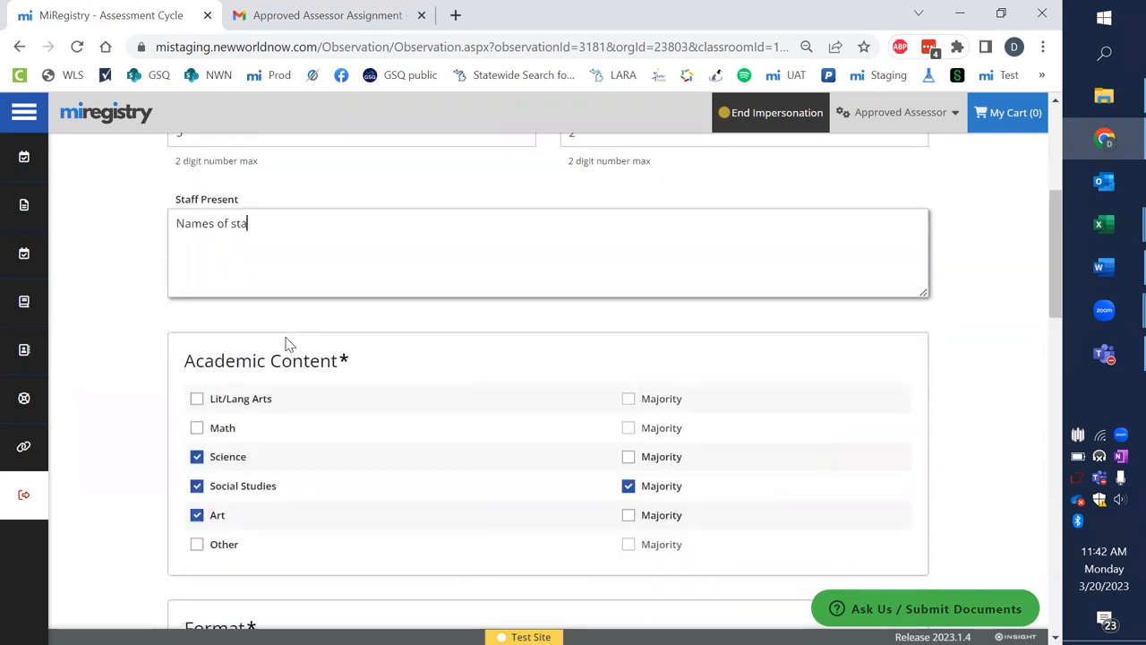
# - Review the Cycle 1 content, format and domain scores, then save and continue
pyautogui.scroll(-3)
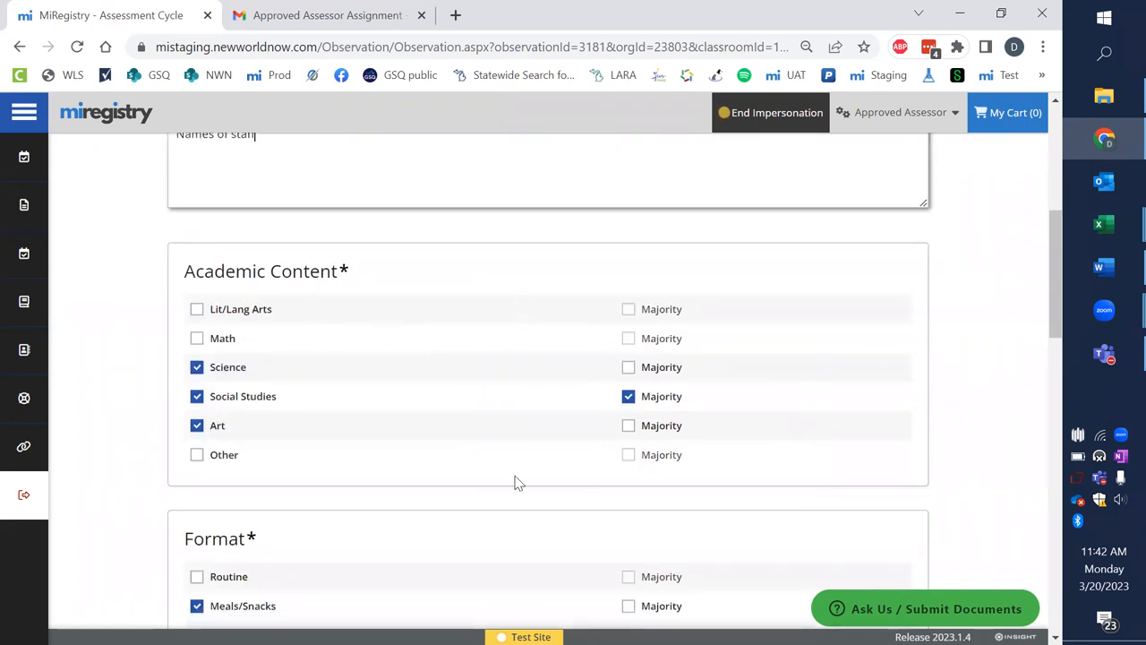
pyautogui.scroll(-3)
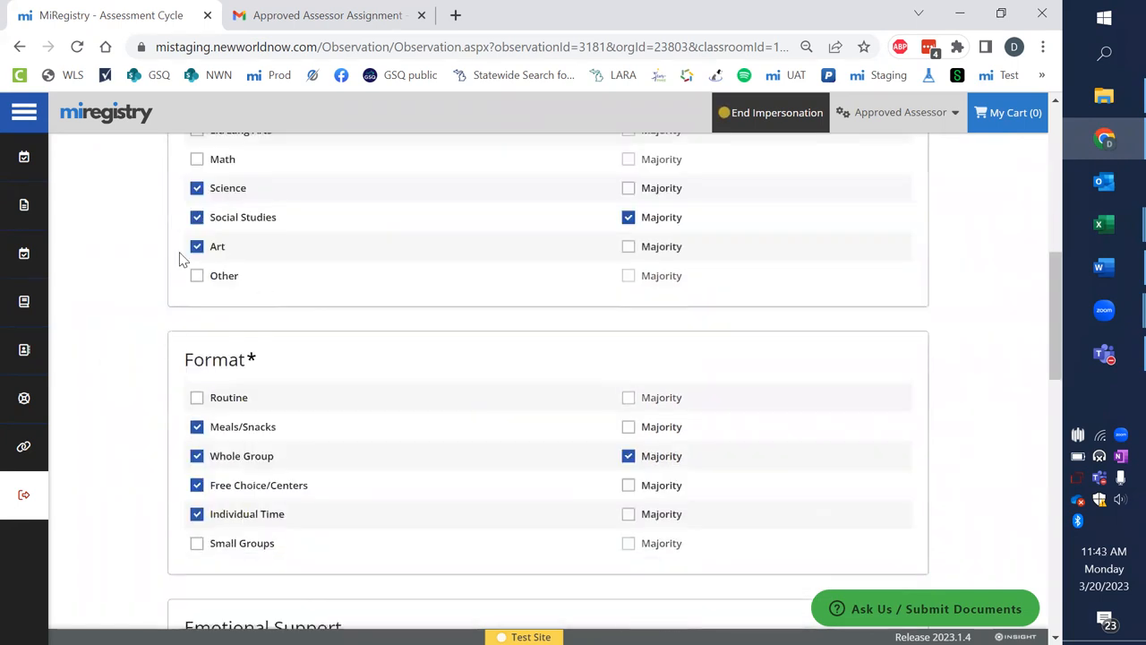
pyautogui.scroll(-3)
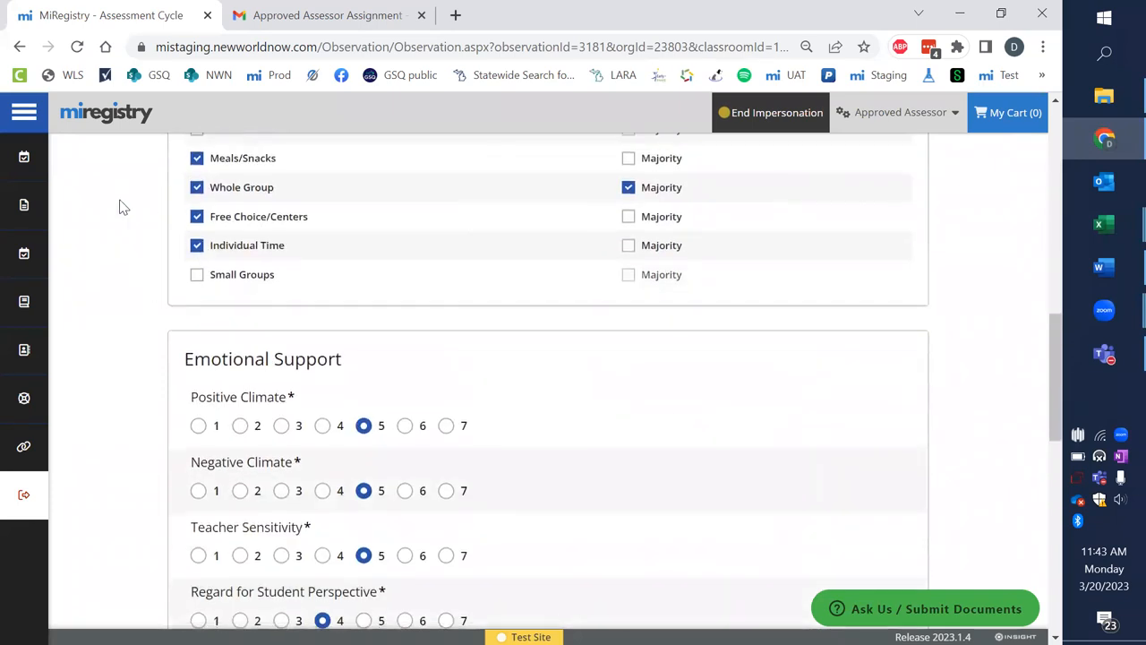
pyautogui.scroll(-3)
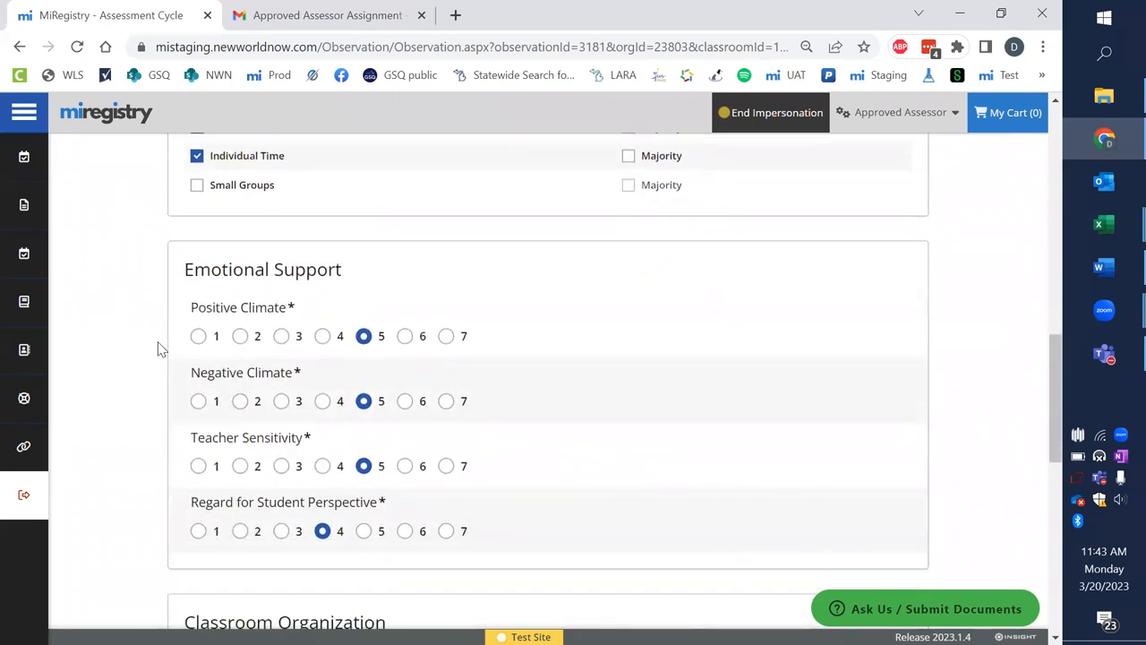
pyautogui.scroll(-3)
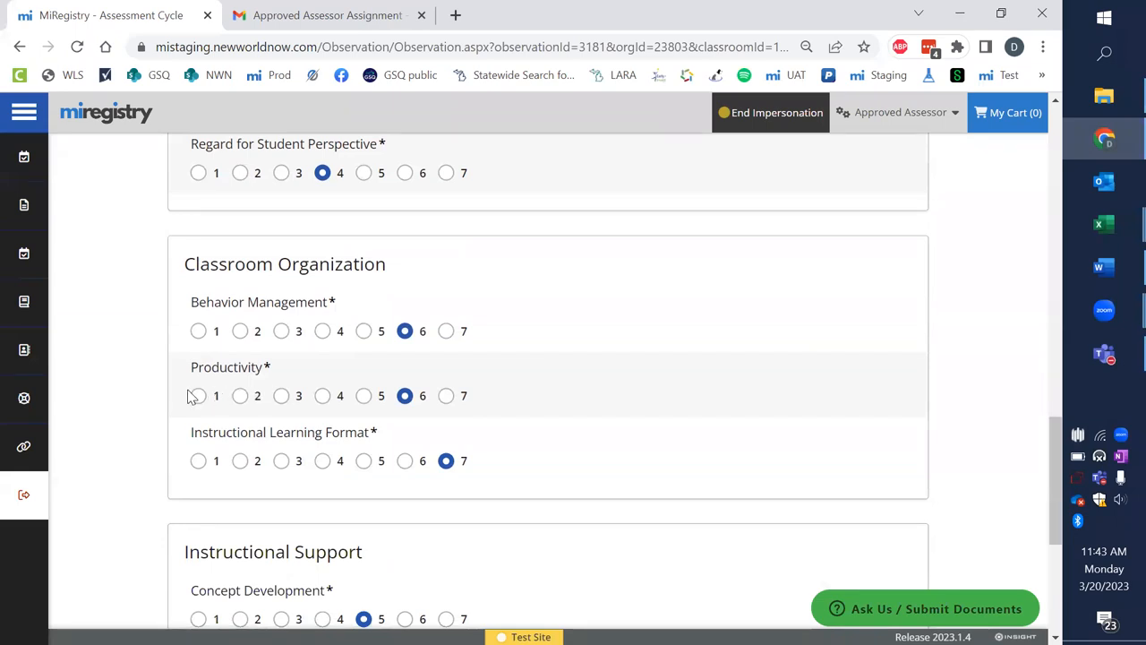
pyautogui.scroll(-3)
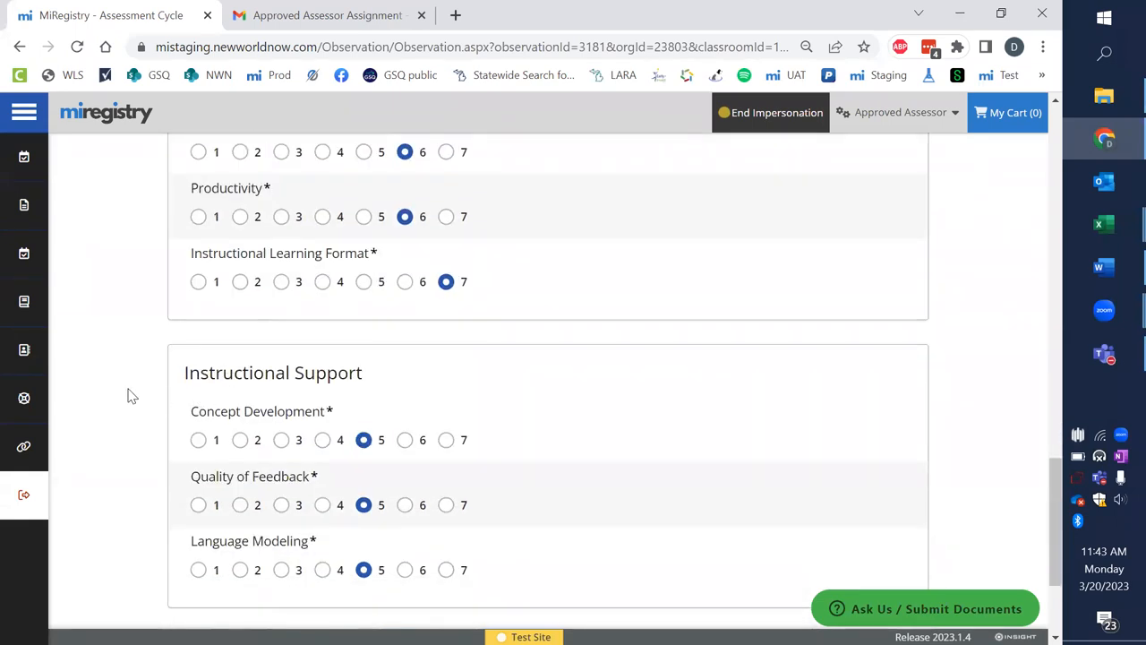
pyautogui.scroll(-3)
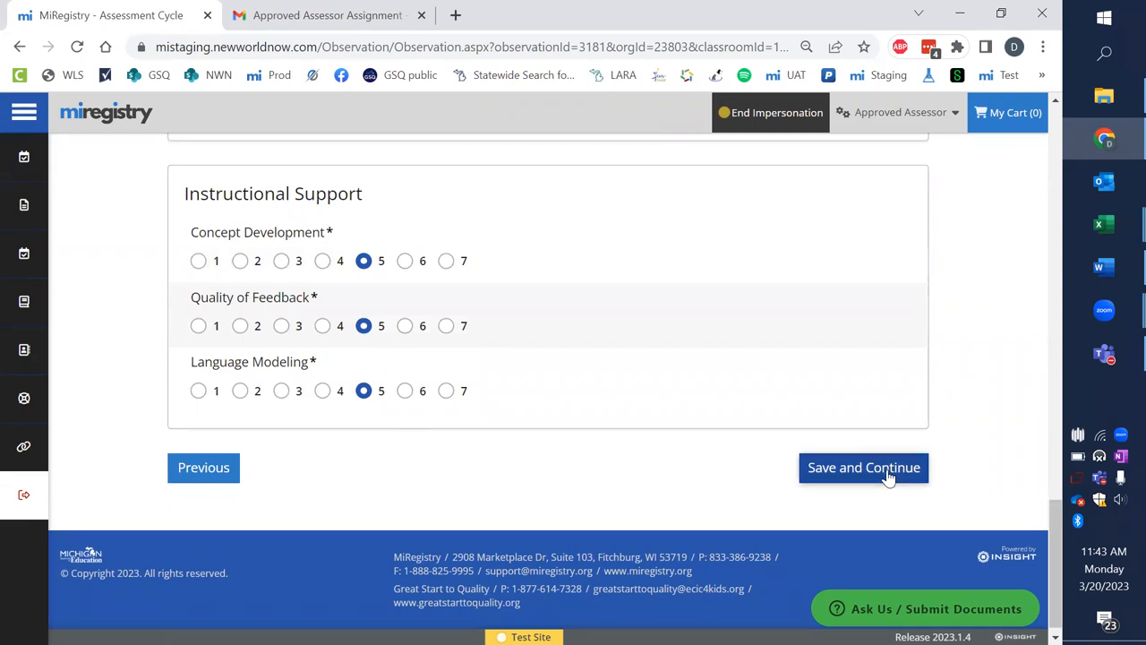
pyautogui.moveTo(513, 475)
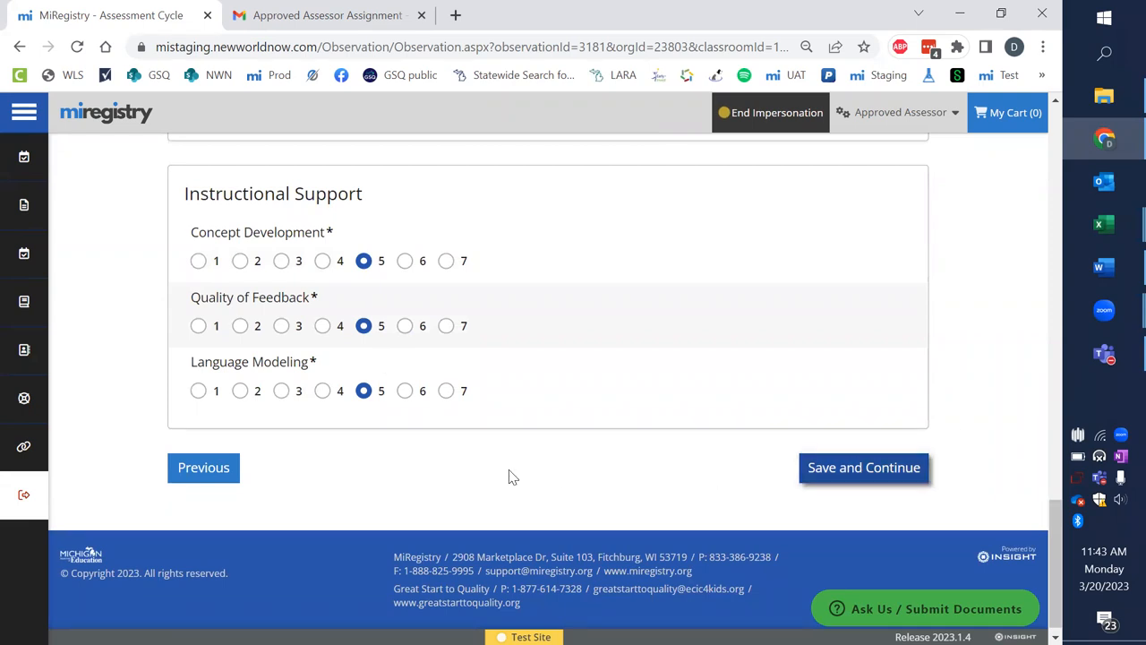
pyautogui.click(862, 466)
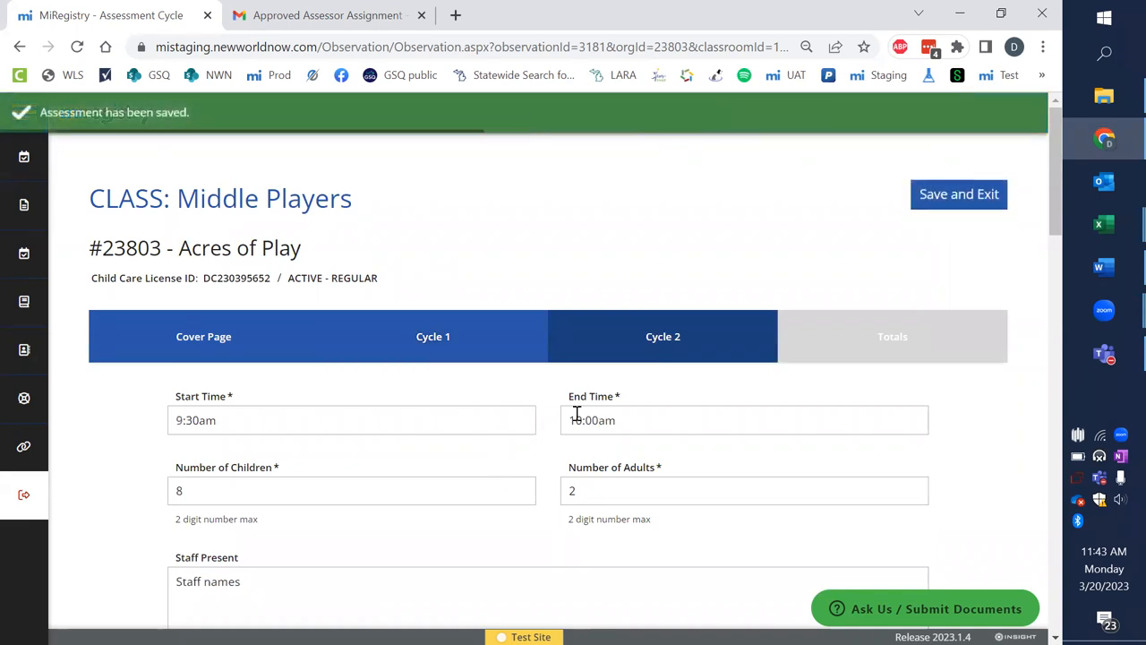
# - Review the completed Cycle 2 form, add Cycle 3, and set its 10:45am start time
pyautogui.scroll(-3)
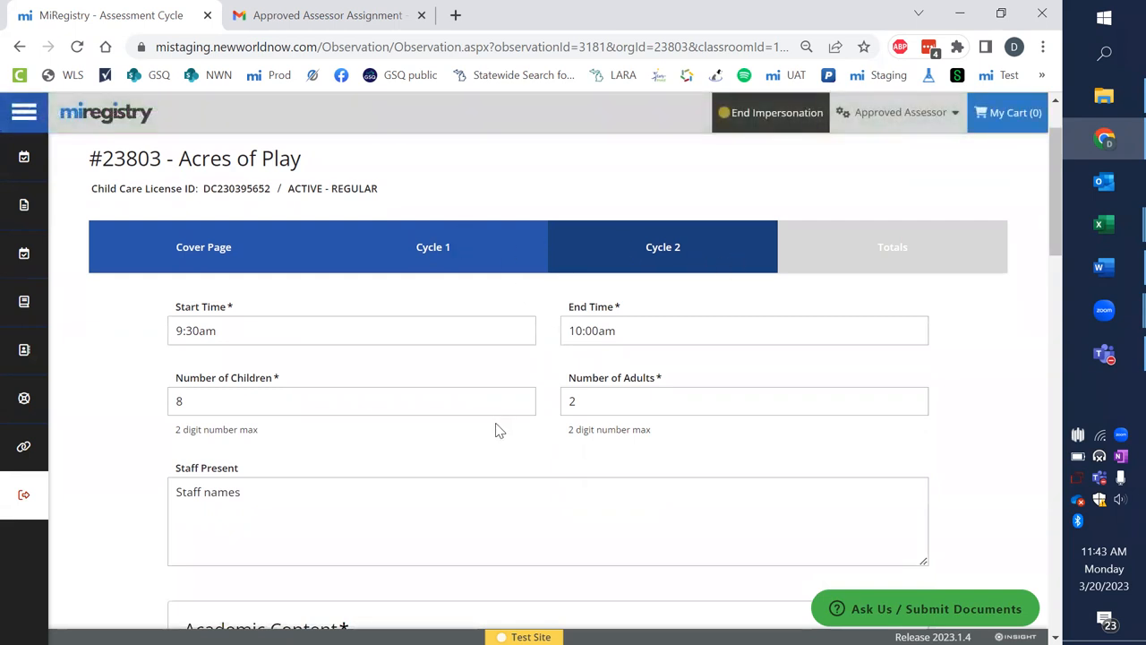
pyautogui.scroll(-3)
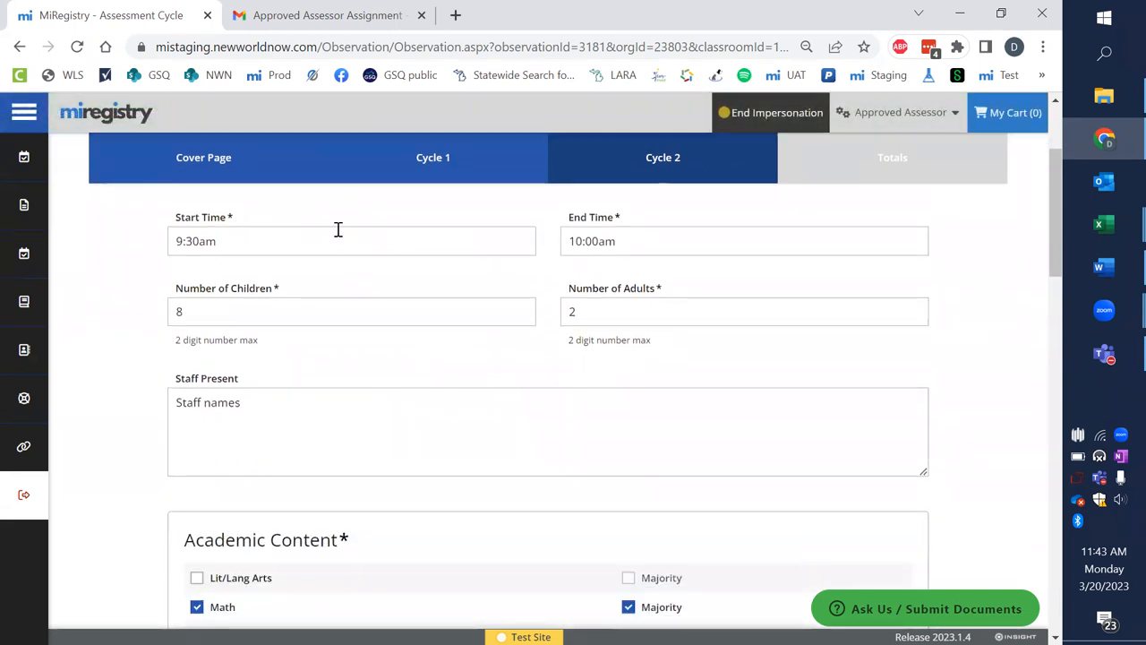
pyautogui.scroll(-3)
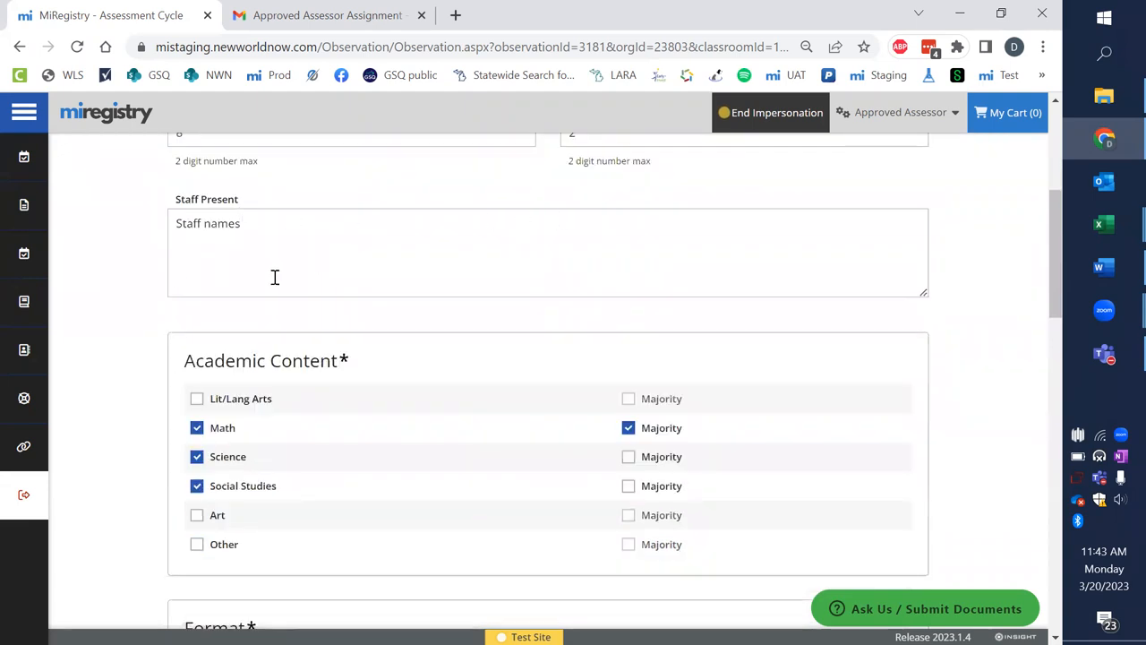
pyautogui.scroll(-3)
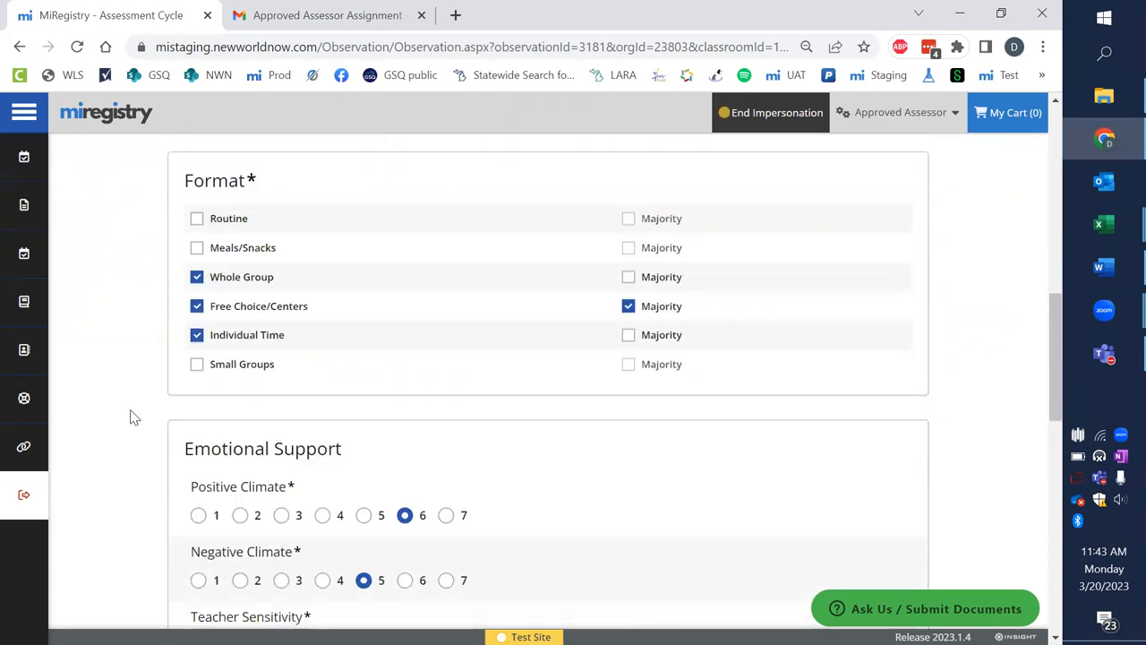
pyautogui.scroll(-3)
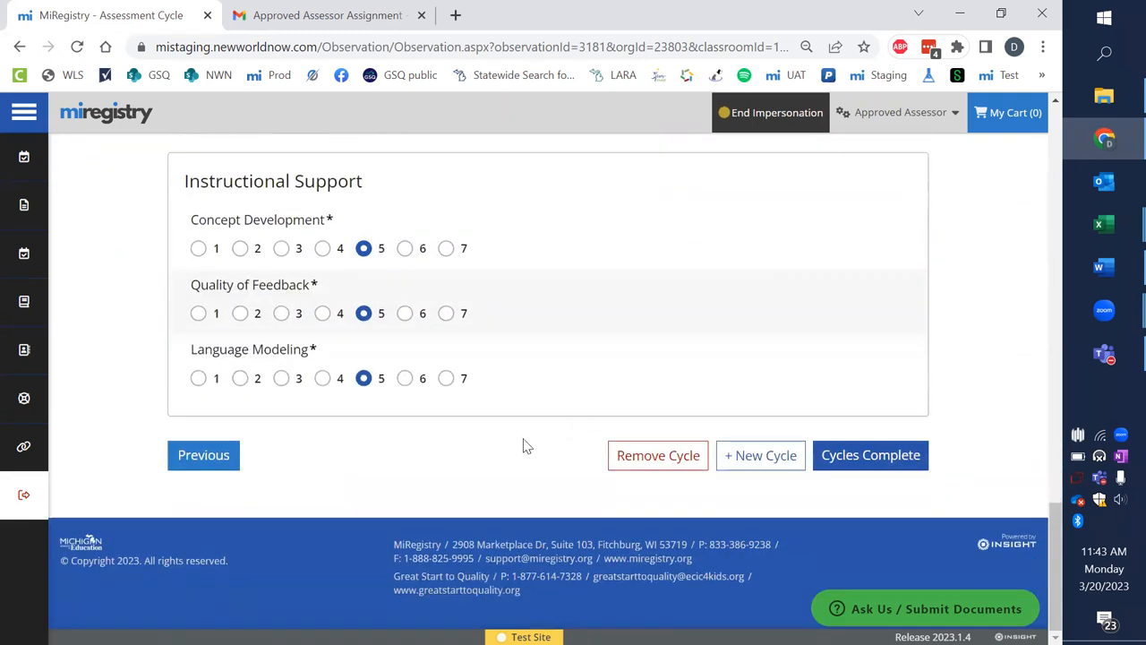
pyautogui.moveTo(405, 476)
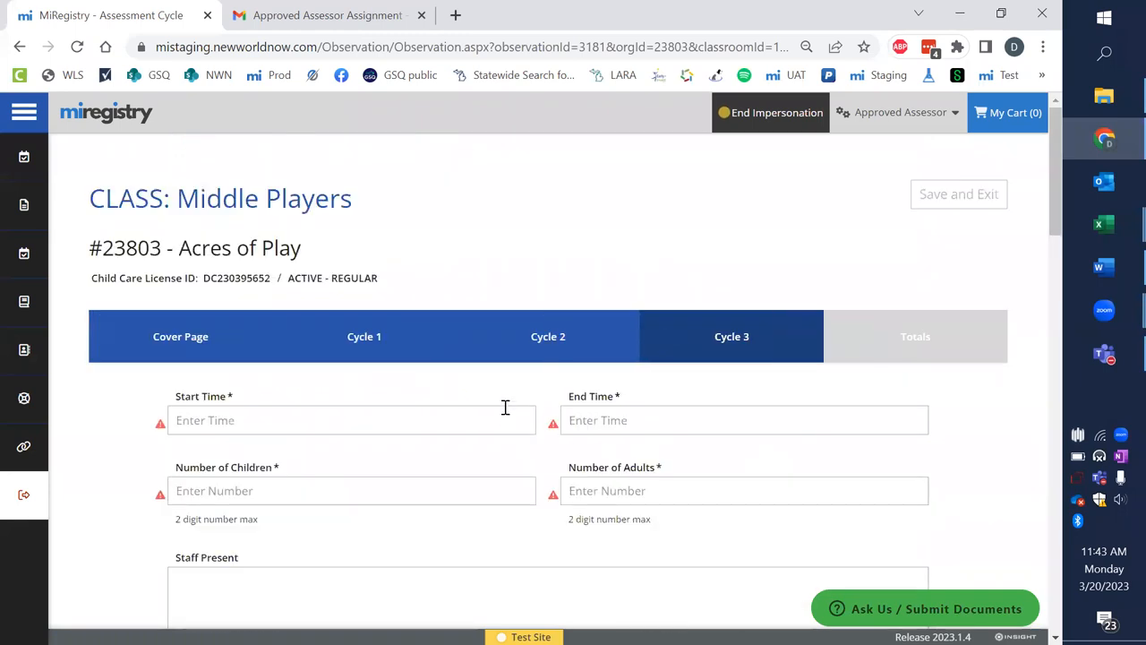
pyautogui.click(350, 420)
pyautogui.write('10:45am')
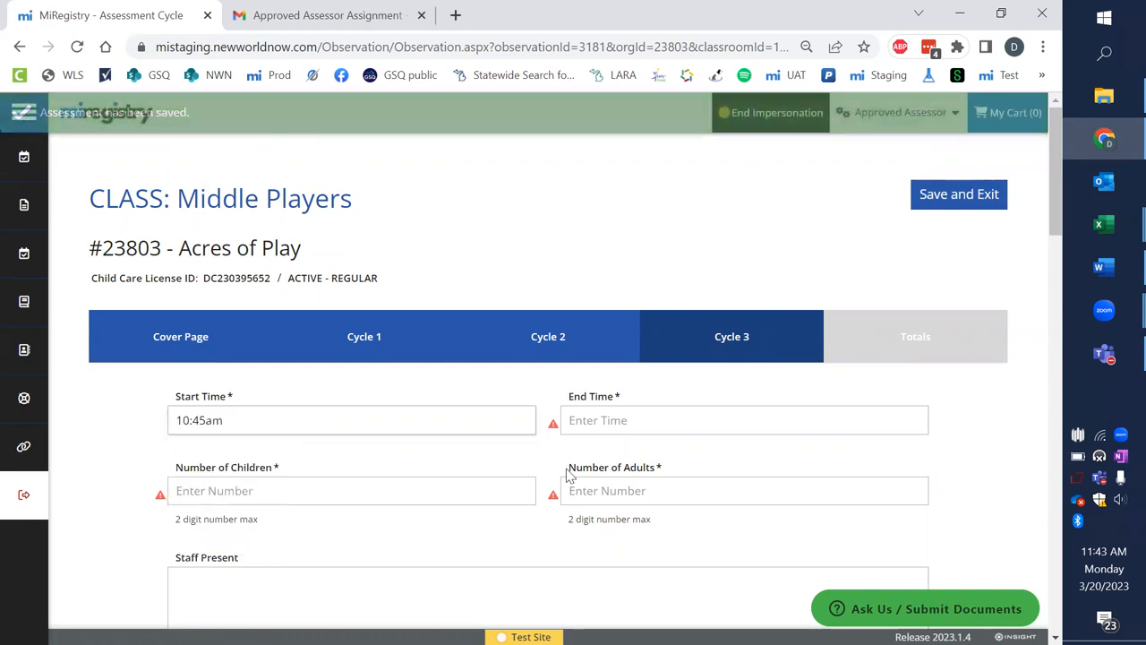
# - Give Cycle 3 an 11:00am end time, 2 children, an activity format, and Language Modeling 6
pyautogui.click(743, 420)
pyautogui.write('11:00am')
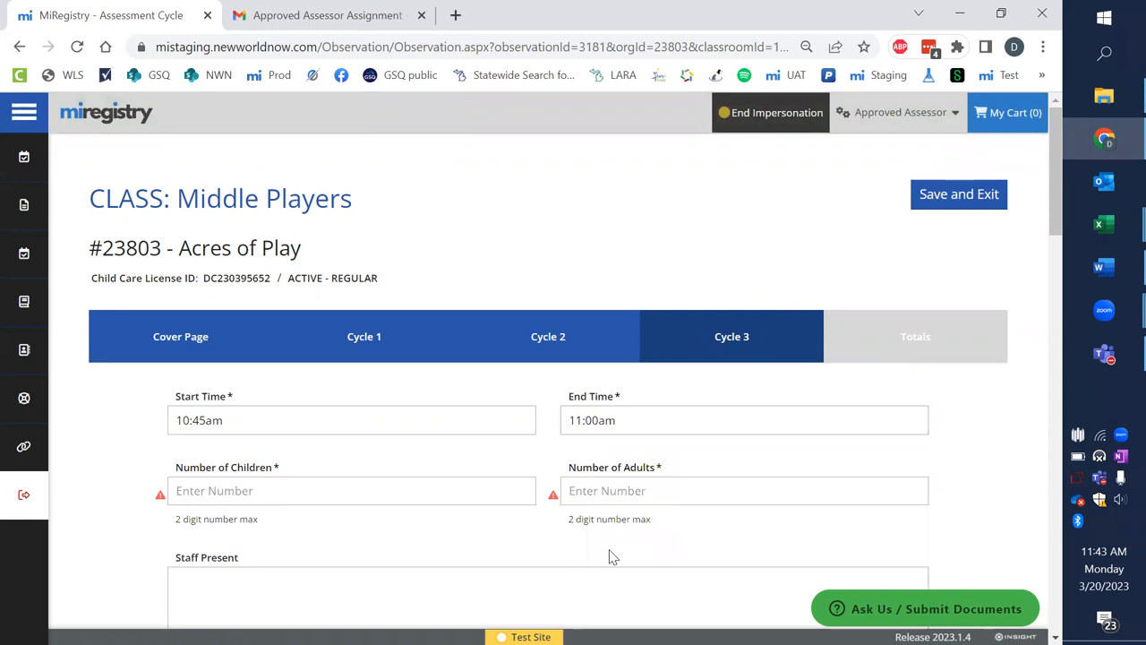
pyautogui.click(352, 490)
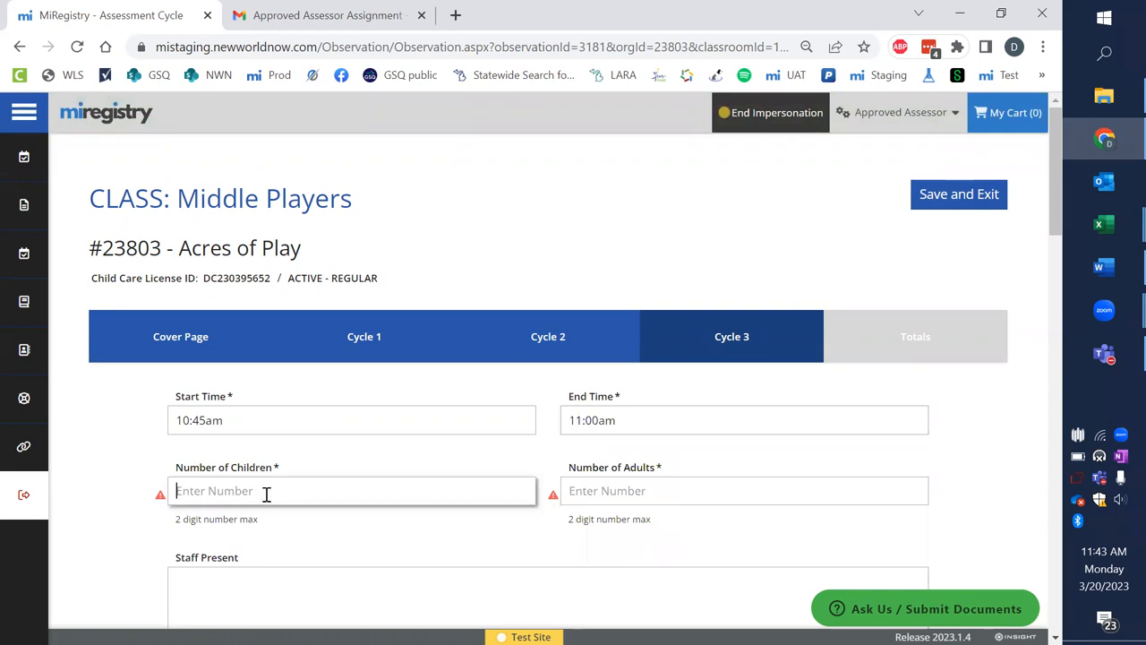
pyautogui.write('2')
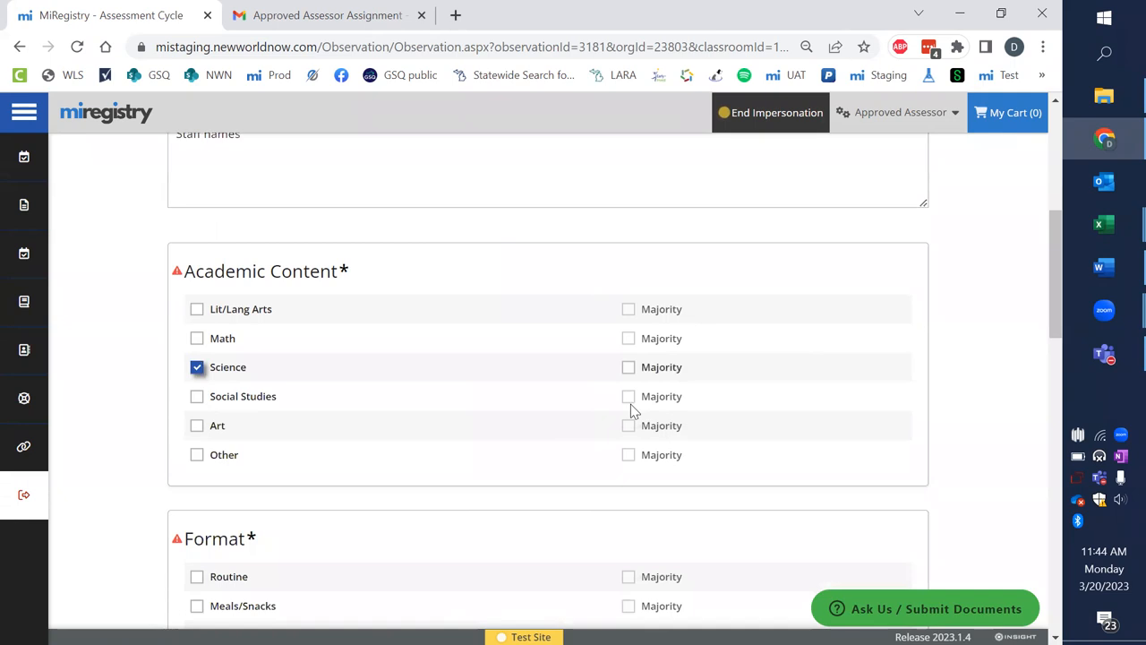
pyautogui.scroll(-3)
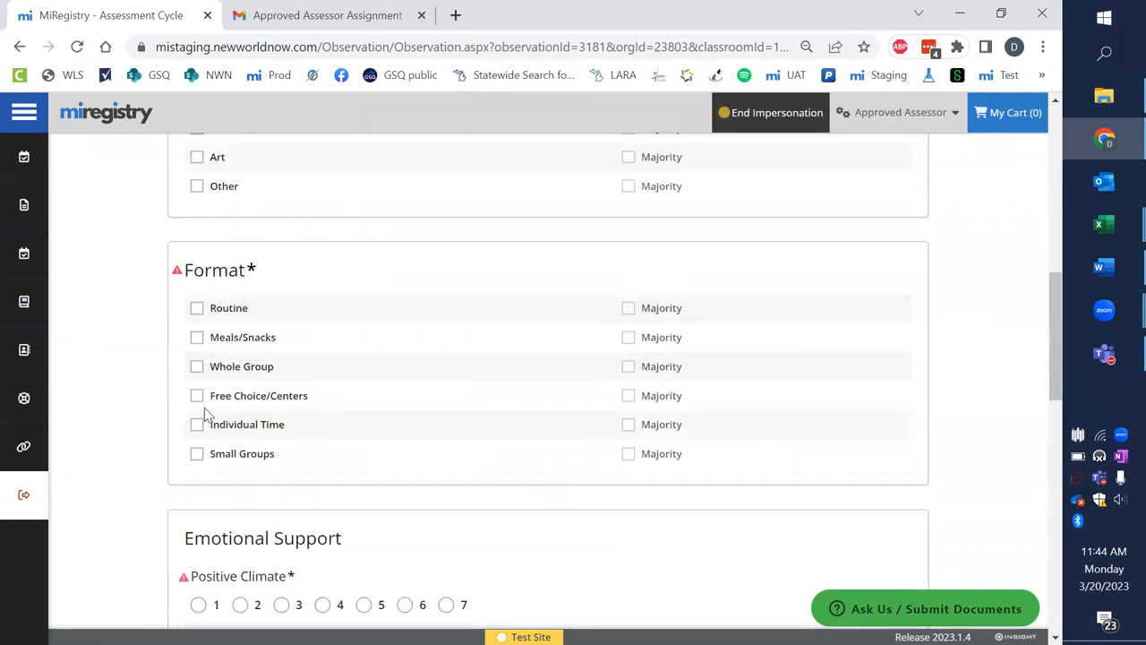
pyautogui.click(196, 395)
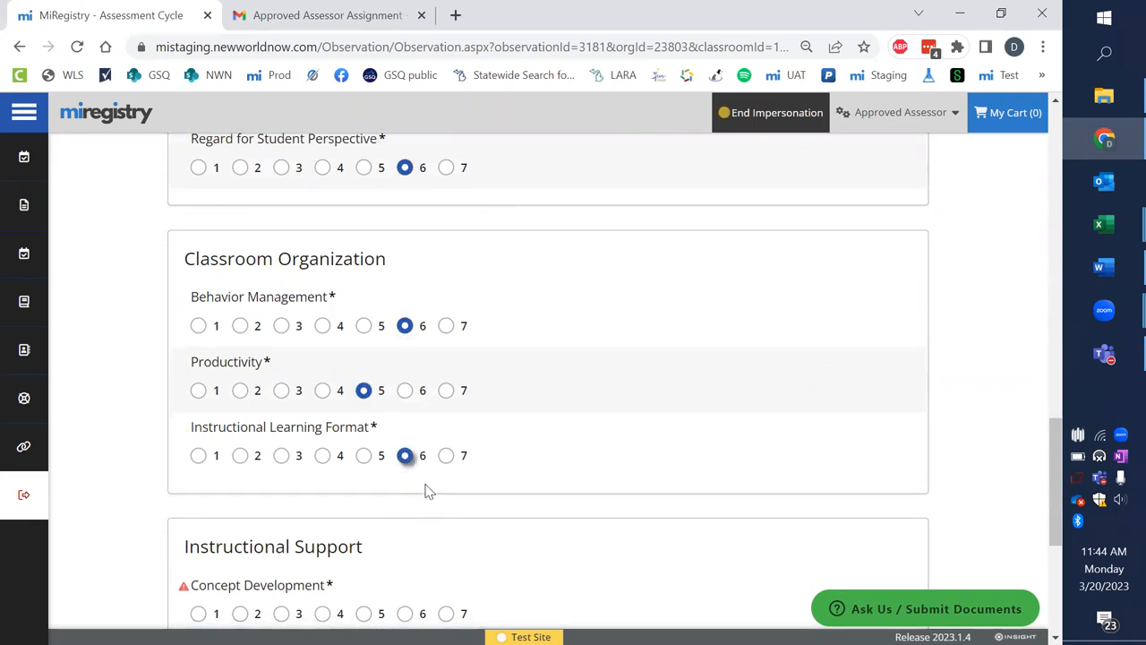
pyautogui.scroll(-3)
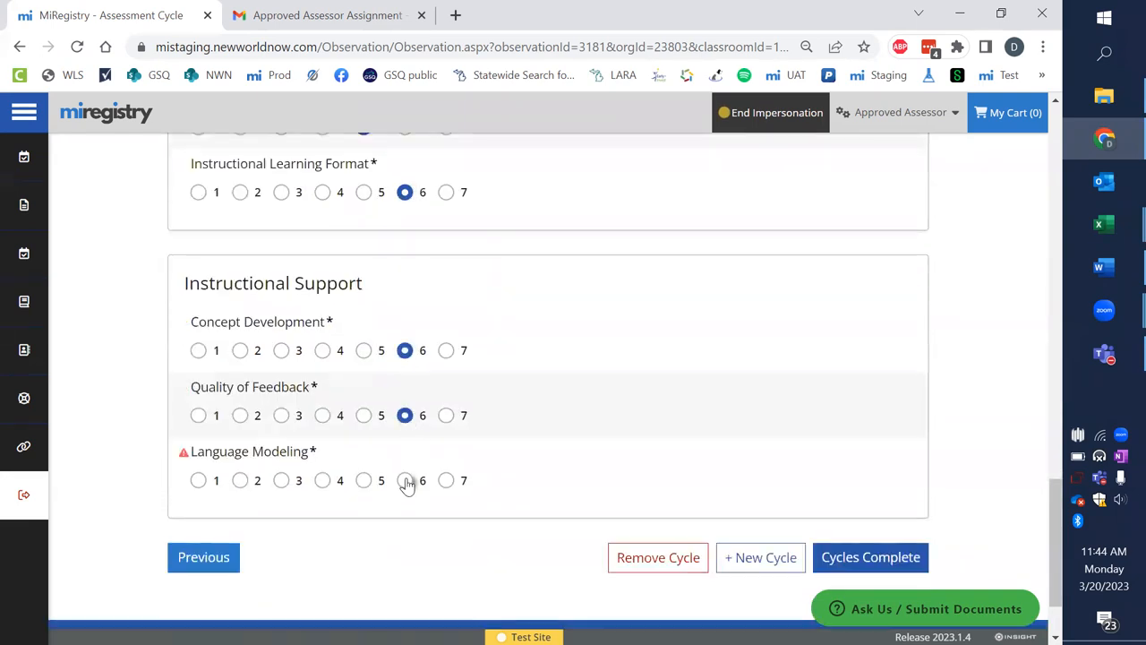
pyautogui.click(404, 480)
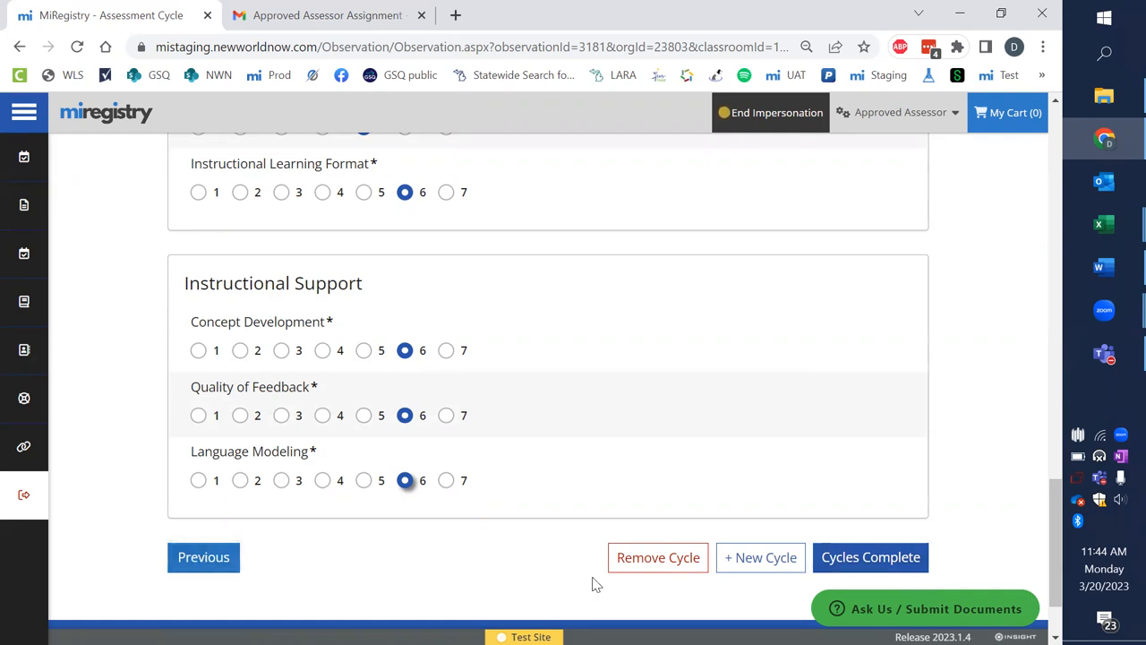
pyautogui.moveTo(659, 557)
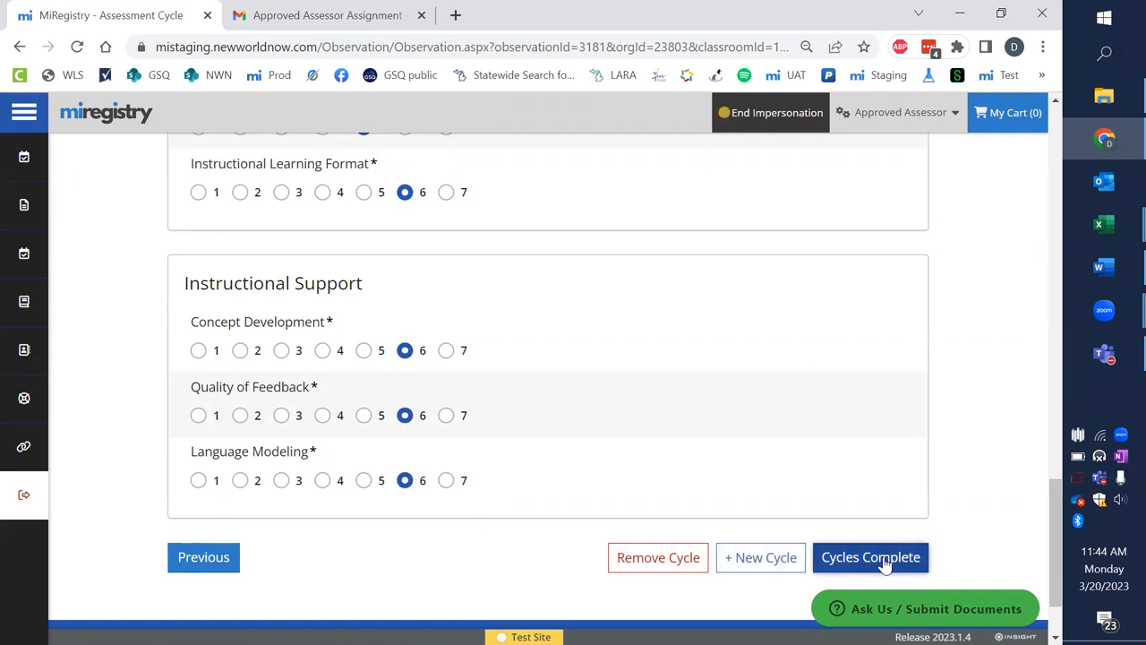
# - Mark cycles complete and scroll the Totals averages down to Observation Documentation
pyautogui.click(870, 556)
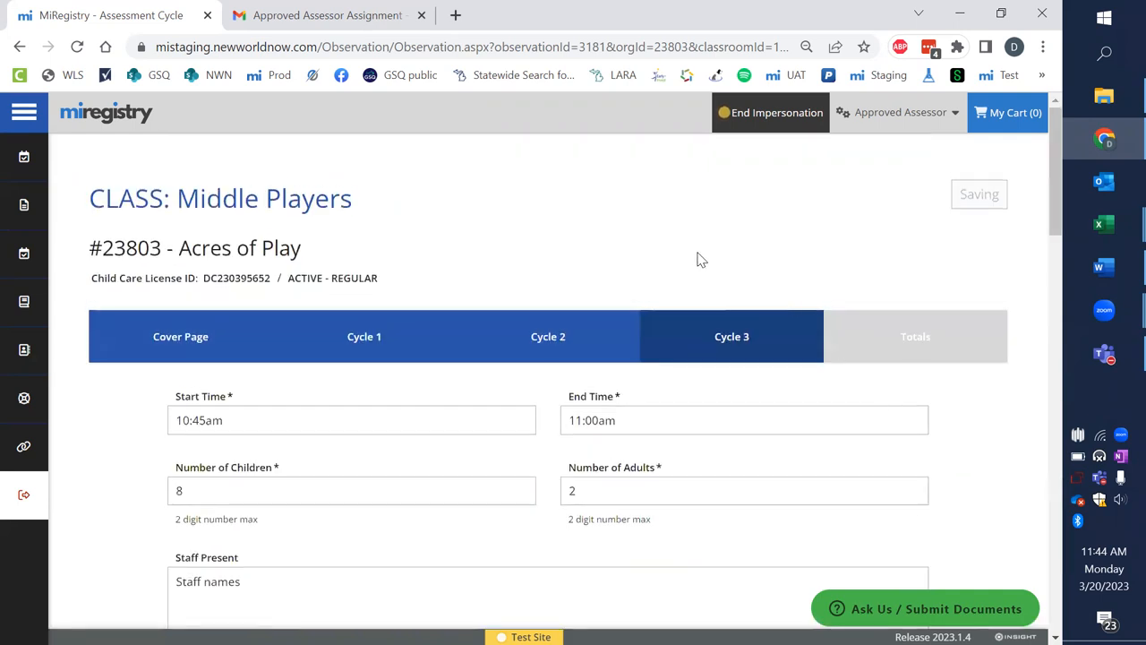
pyautogui.click(915, 336)
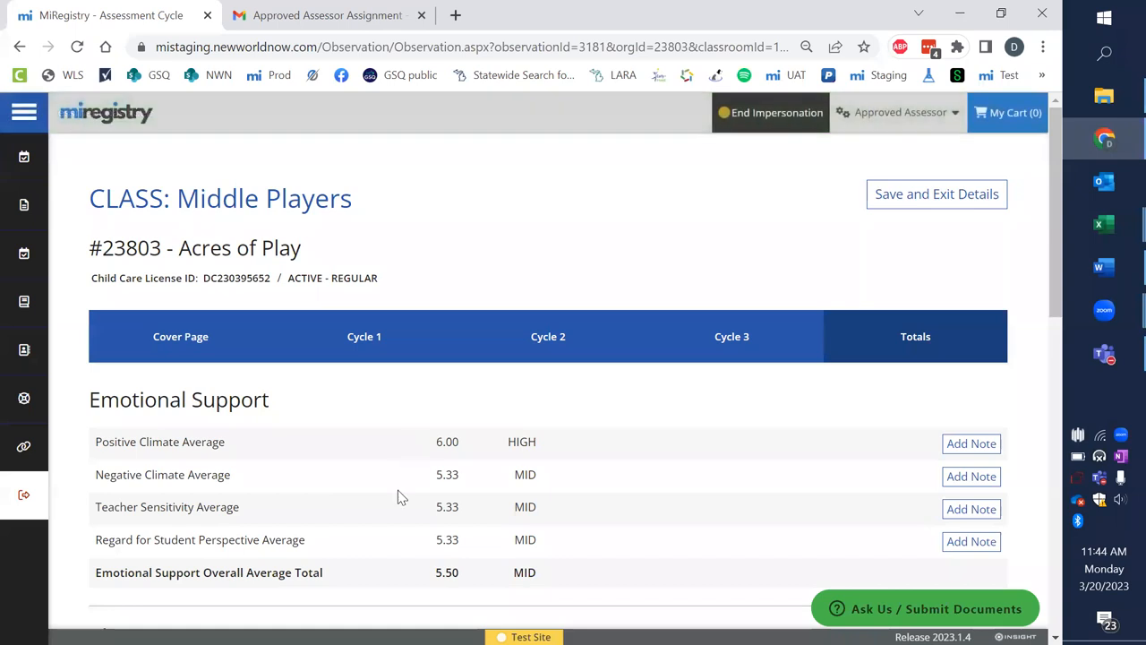
pyautogui.moveTo(672, 418)
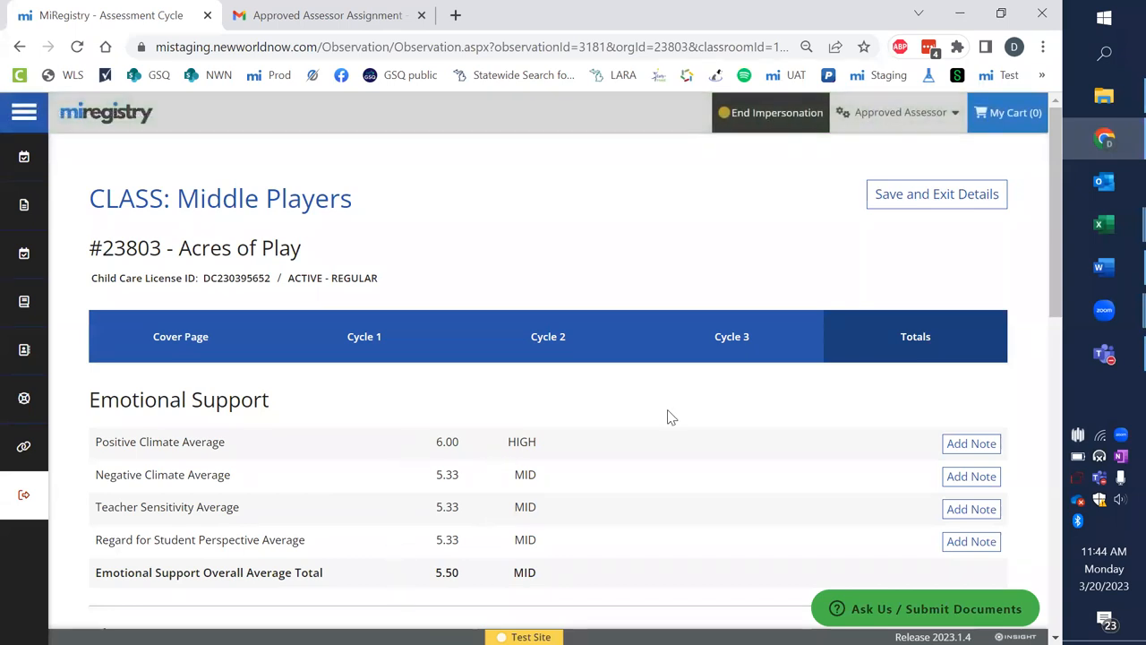
pyautogui.scroll(-3)
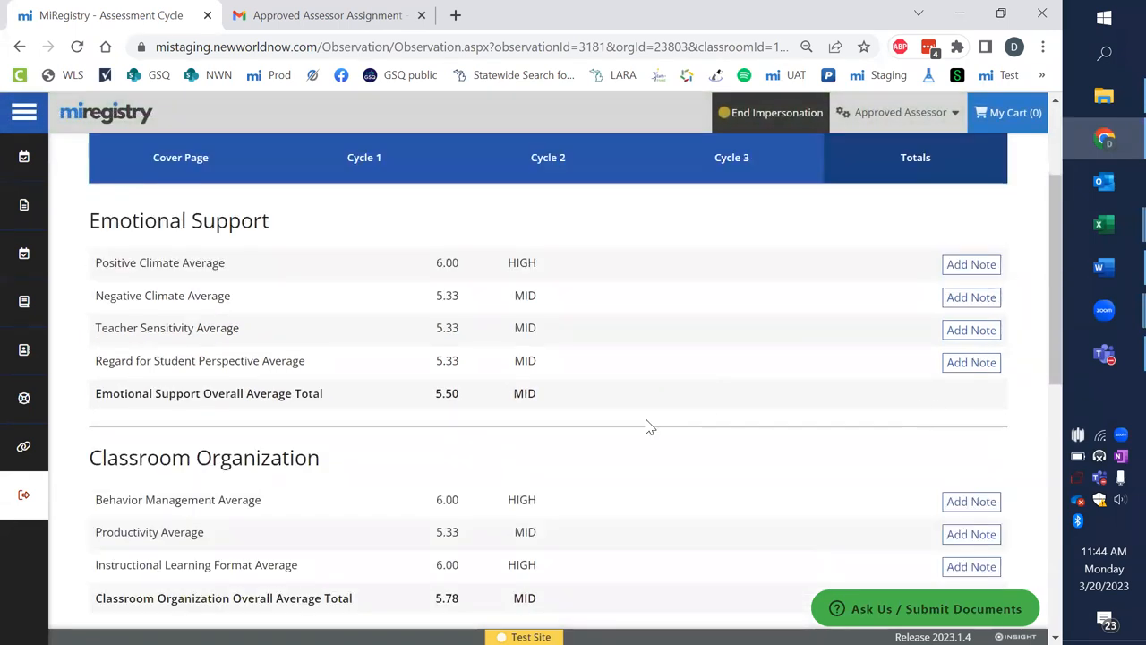
pyautogui.scroll(-3)
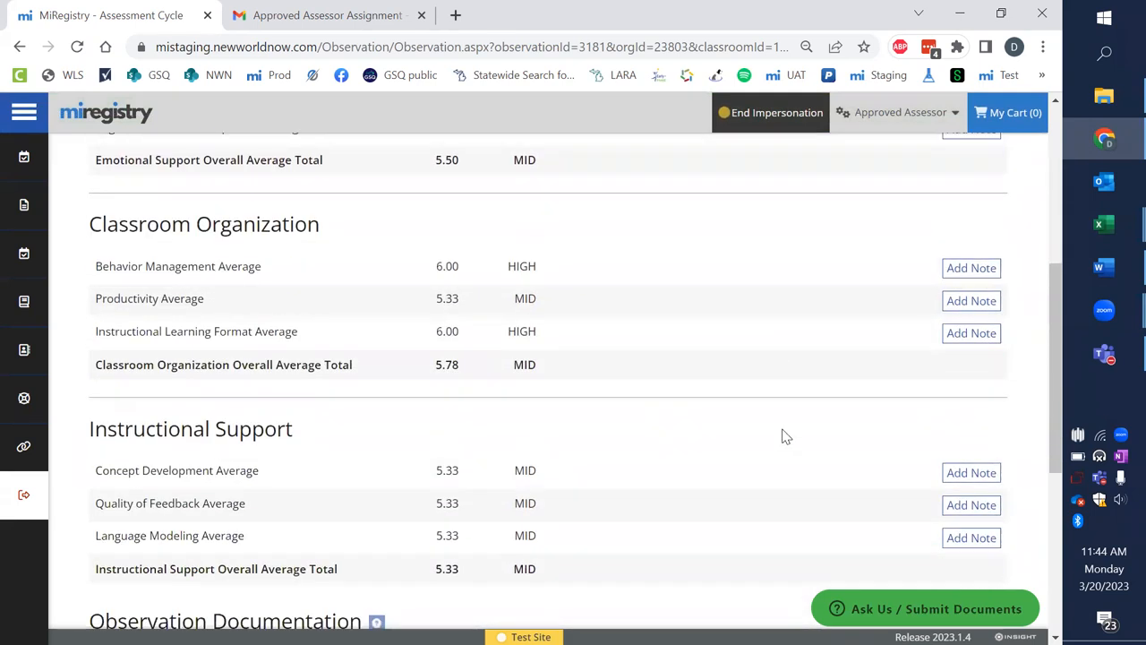
pyautogui.scroll(-3)
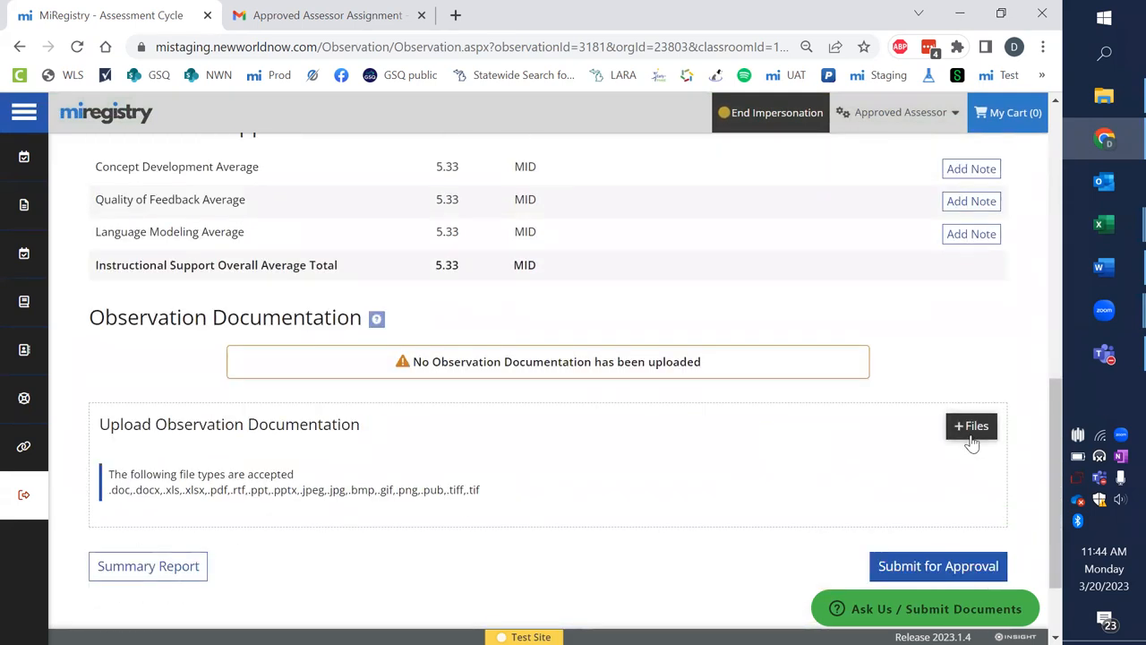
pyautogui.moveTo(390, 459)
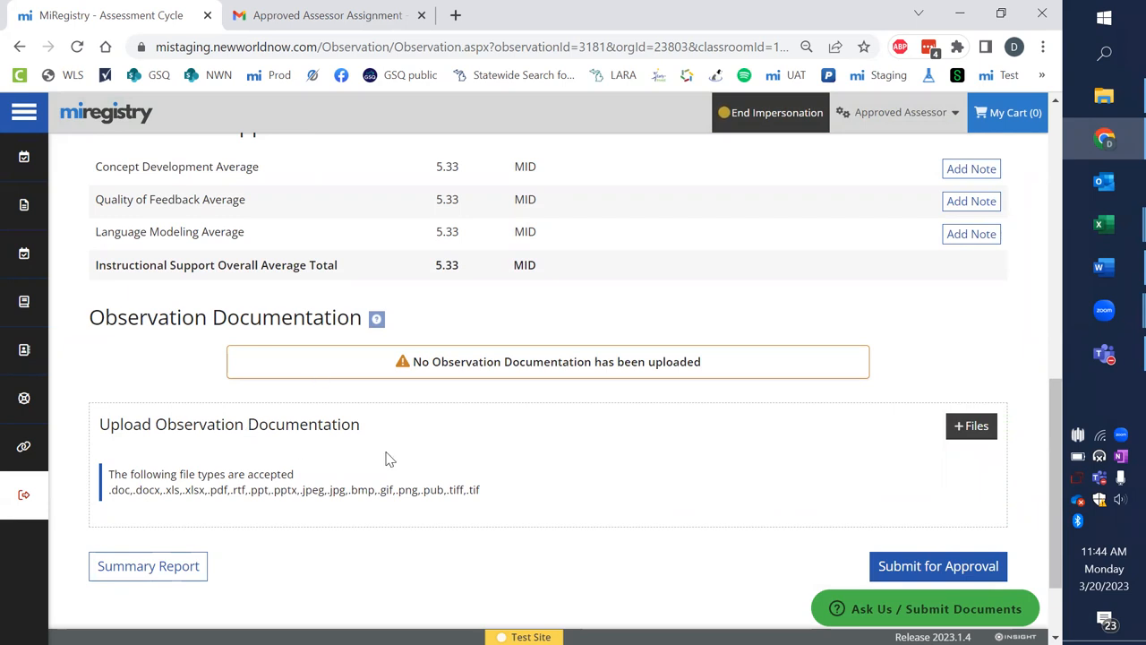
pyautogui.scroll(-3)
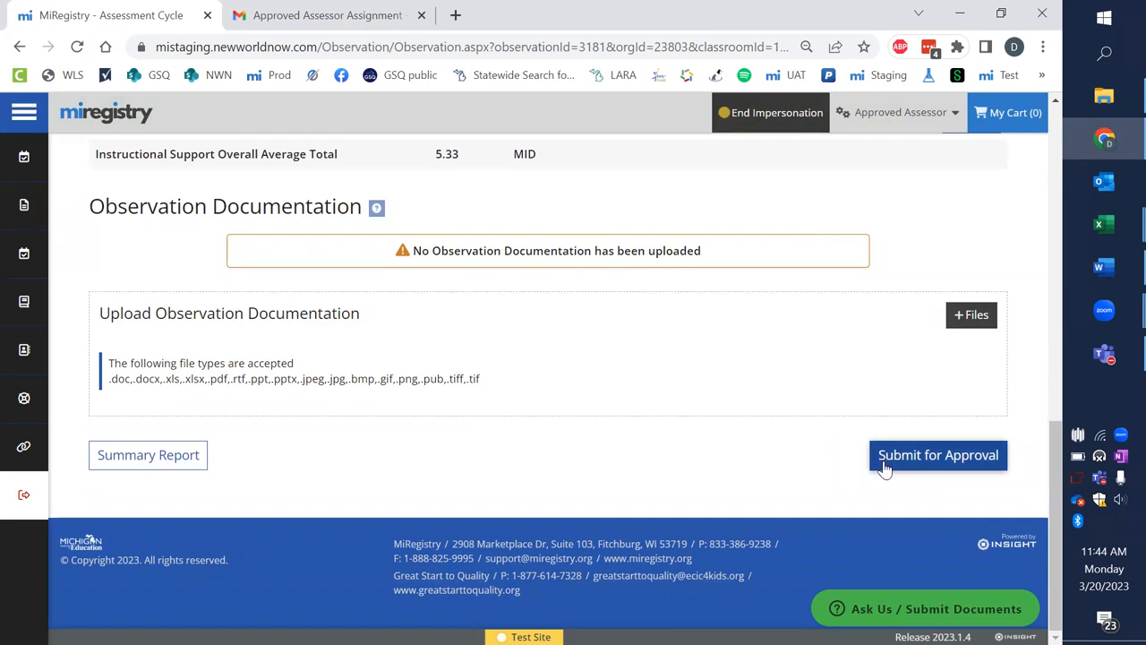
pyautogui.moveTo(890, 500)
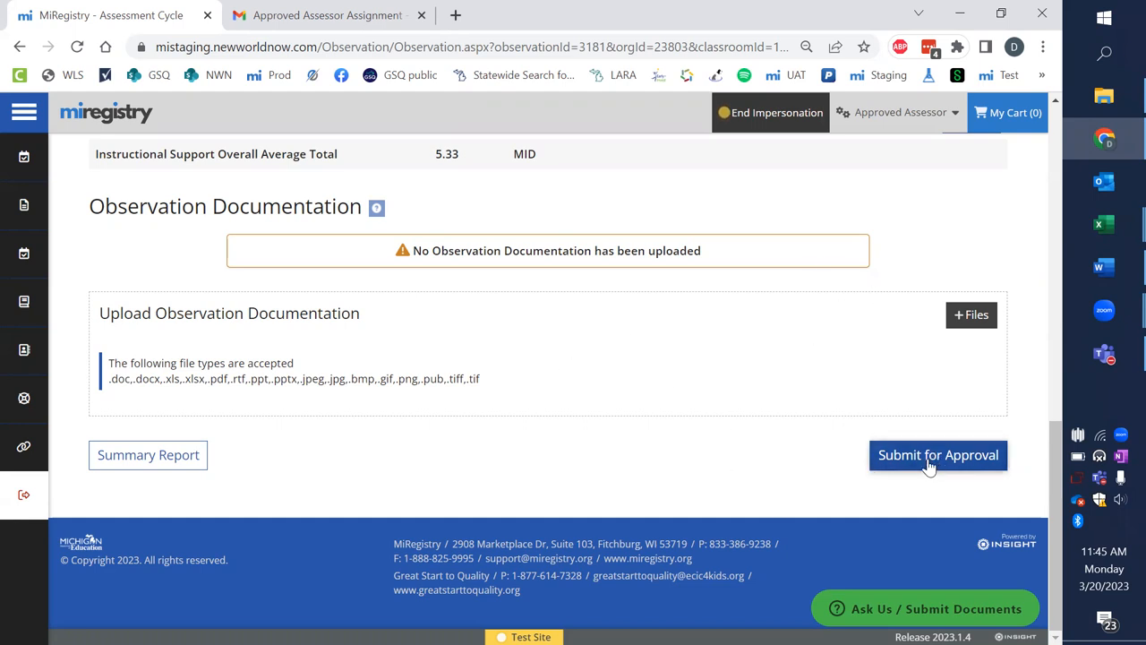
# - Choose Submit for Approval to bring up the submission confirmation dialog
pyautogui.click(938, 455)
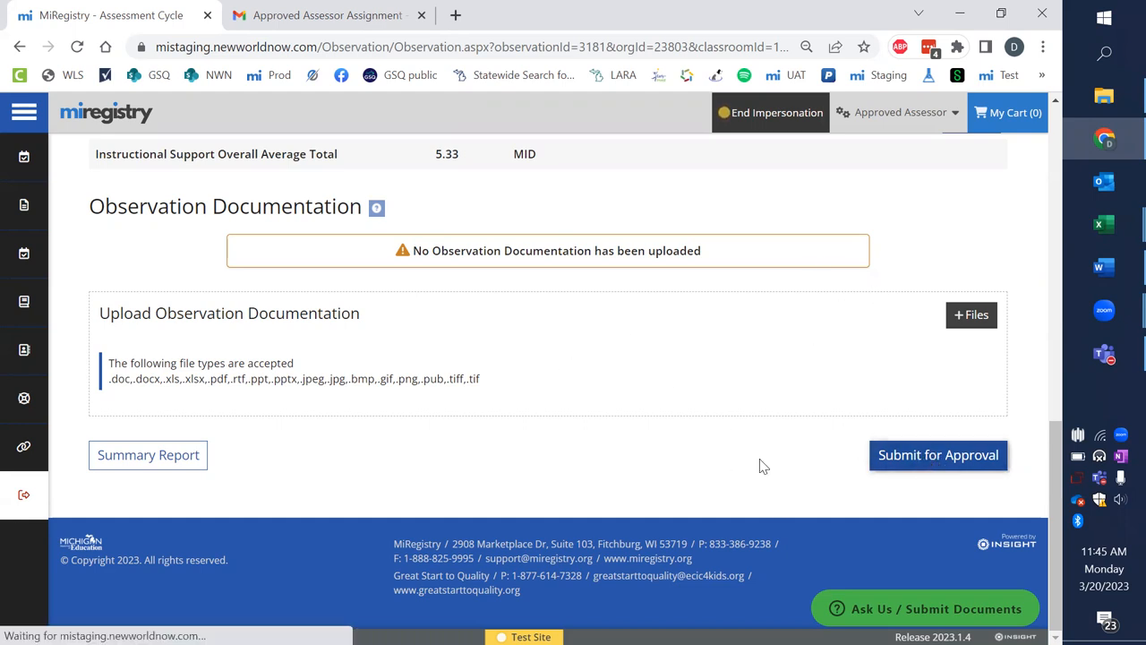
pyautogui.click(938, 455)
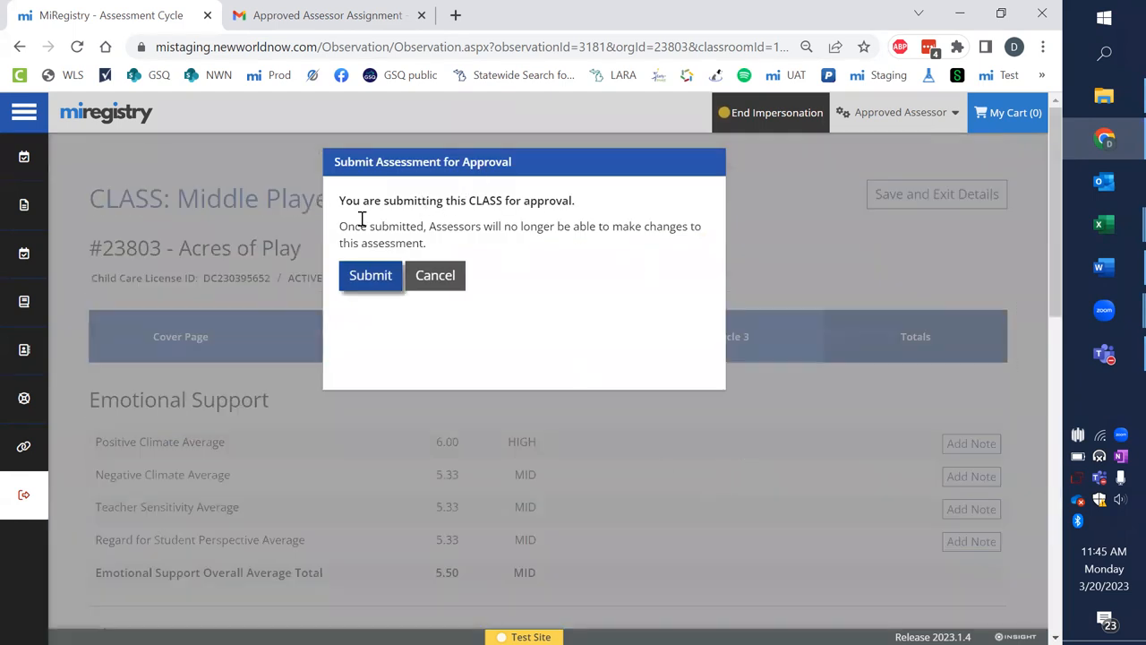
pyautogui.moveTo(614, 248)
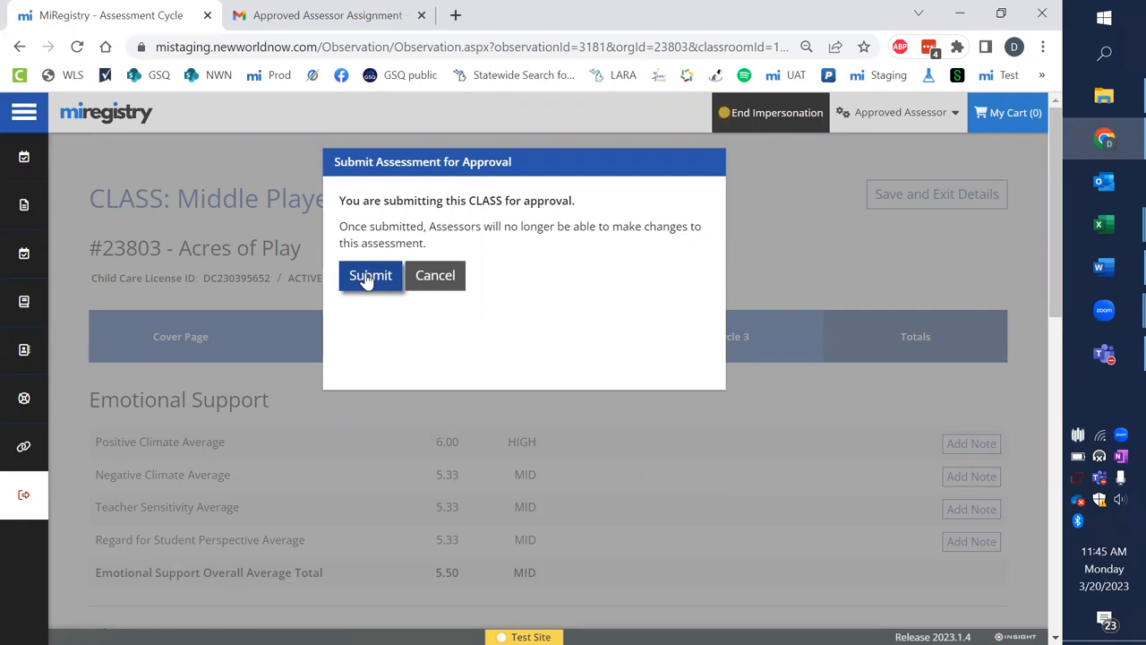
pyautogui.moveTo(522, 218)
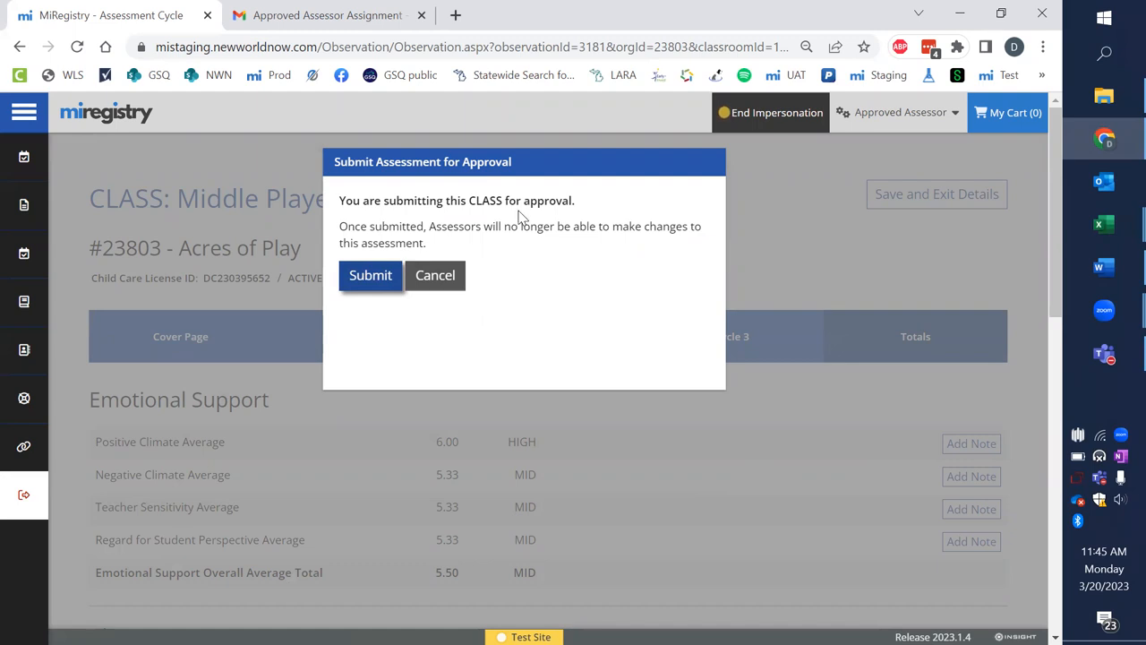